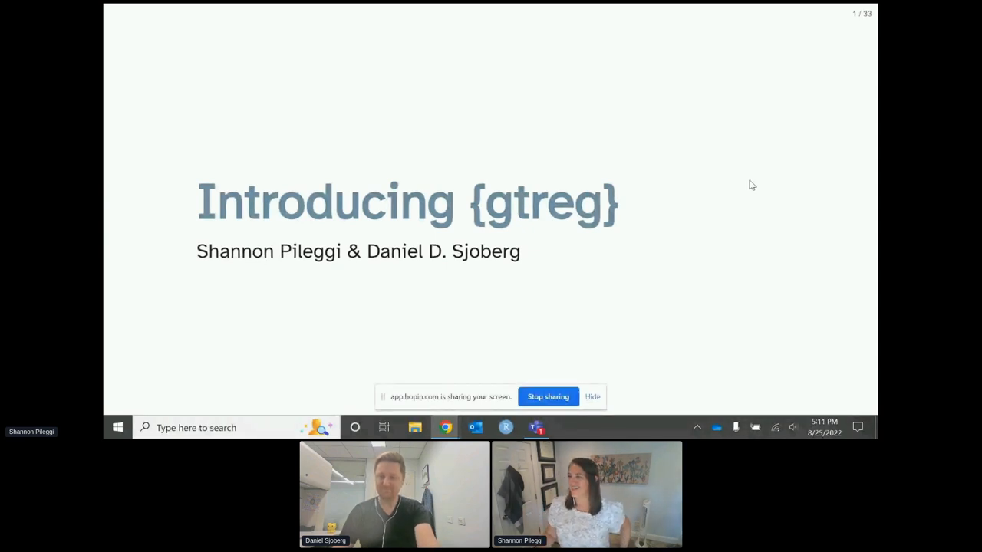
mouse_move(451, 92)
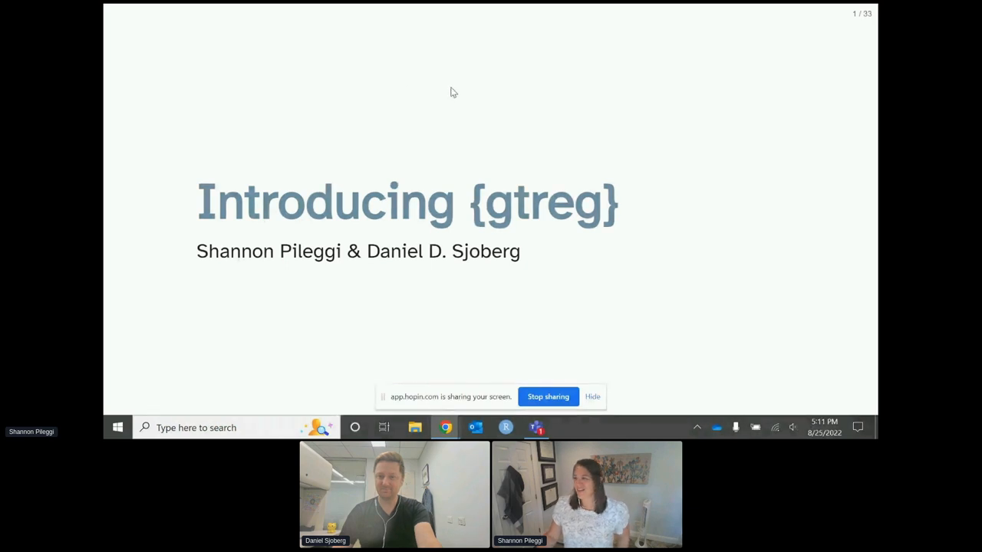
mouse_move(534, 103)
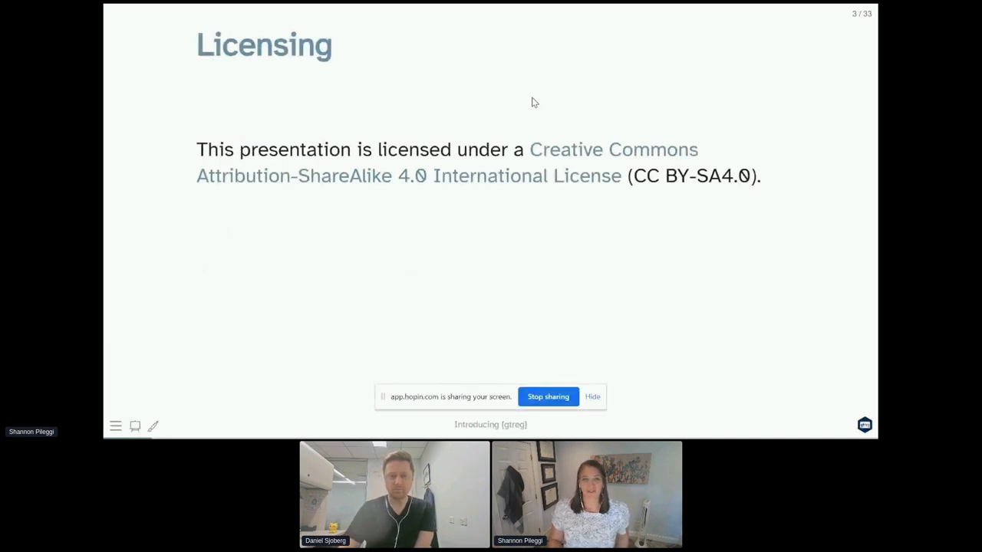
key(Right)
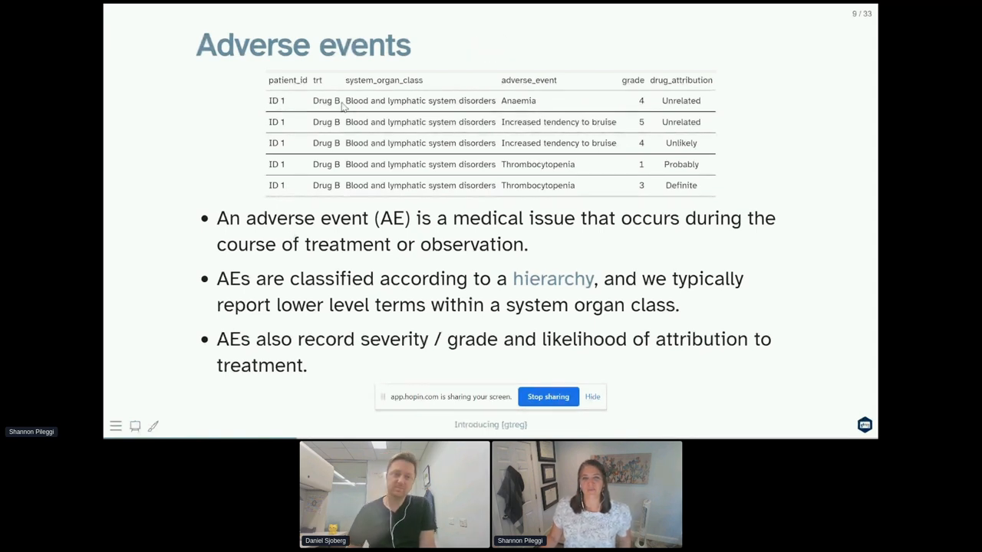
mouse_move(527, 113)
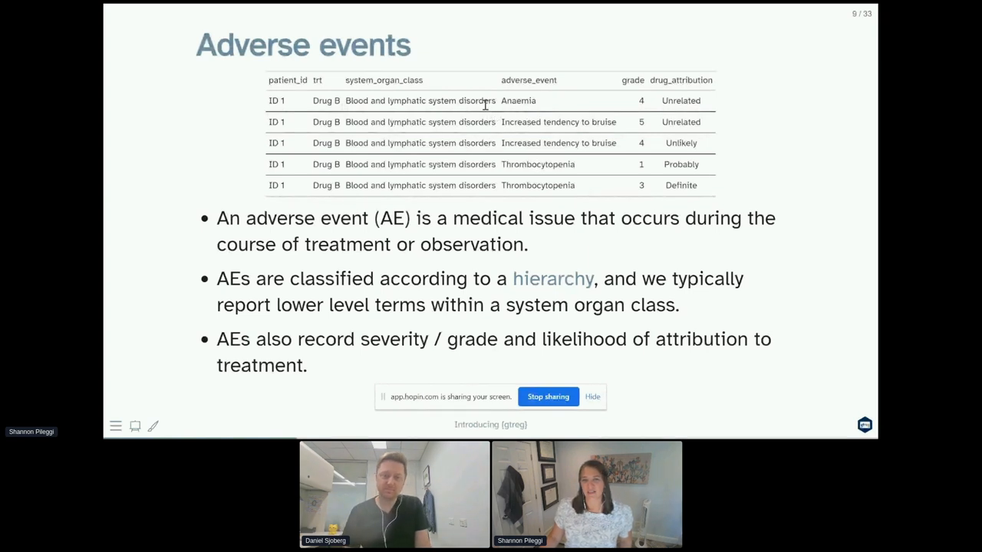
mouse_move(648, 106)
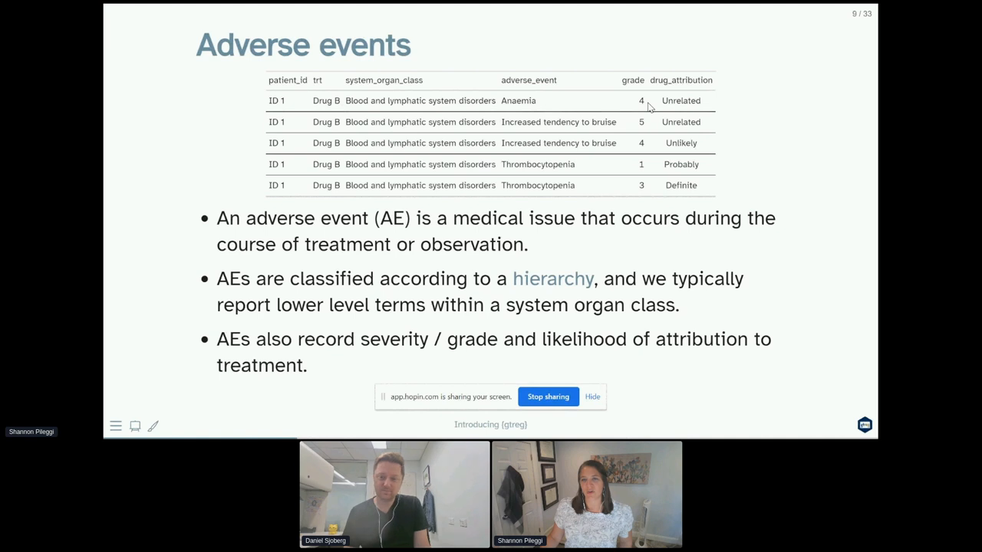
mouse_move(700, 116)
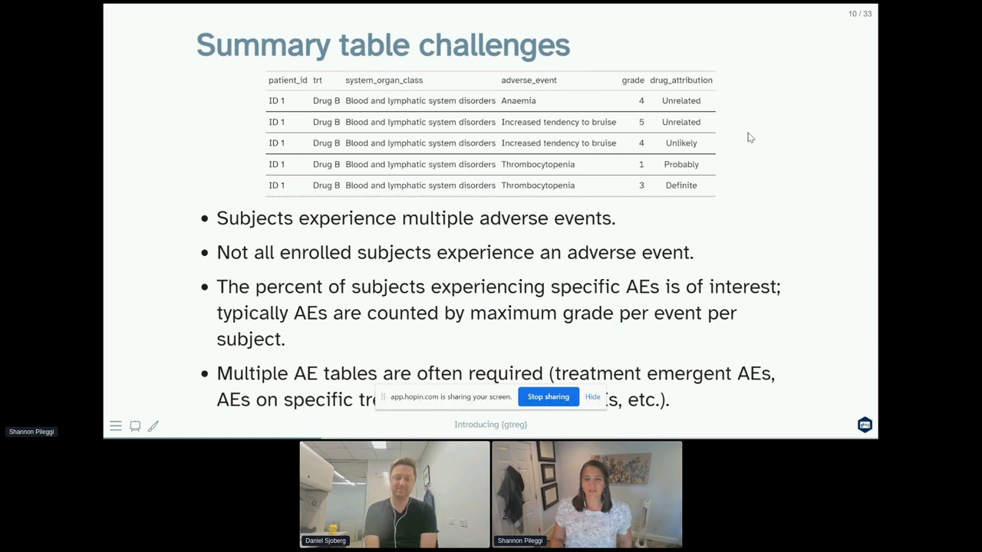
mouse_move(722, 156)
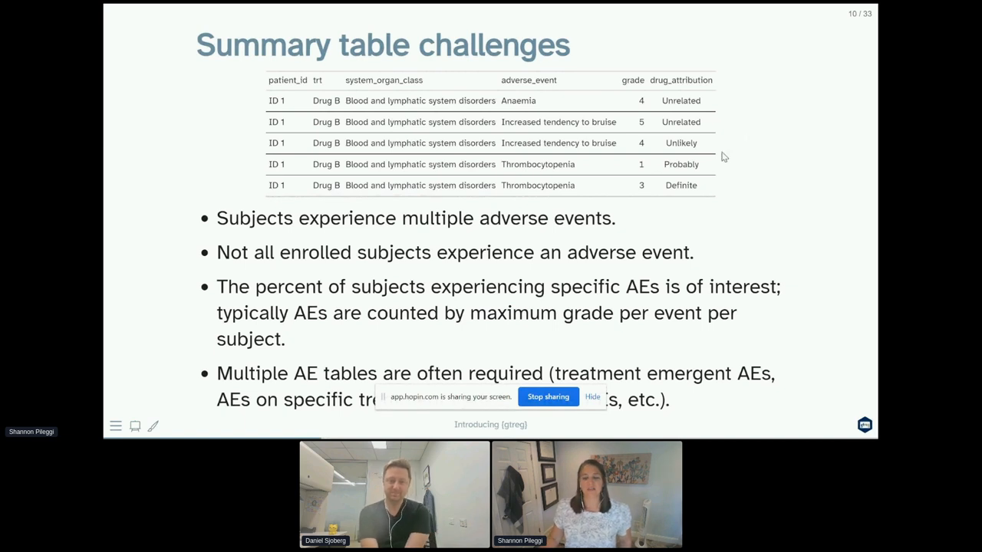
- Move through the deck to the Variable labels slide with str() and View() examples
click(592, 396)
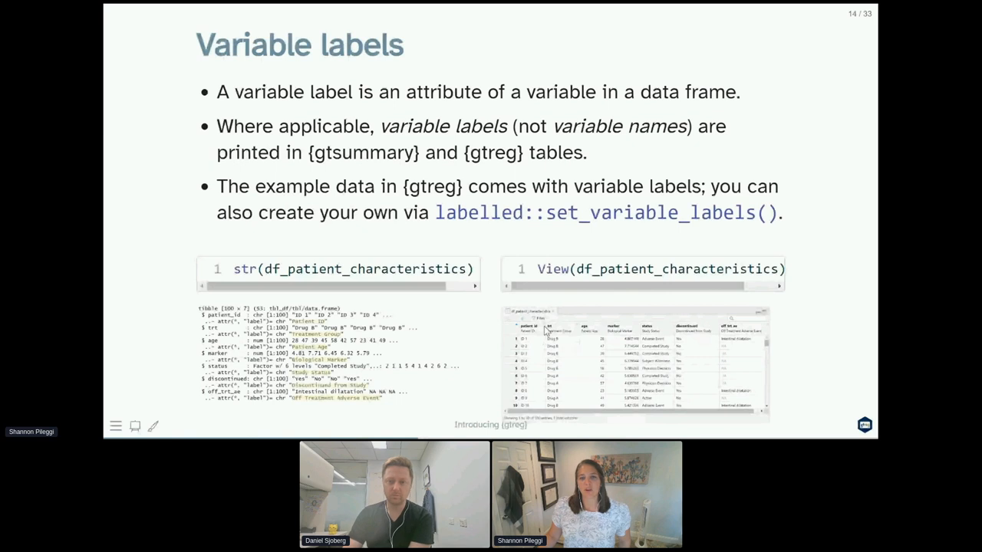
mouse_move(549, 335)
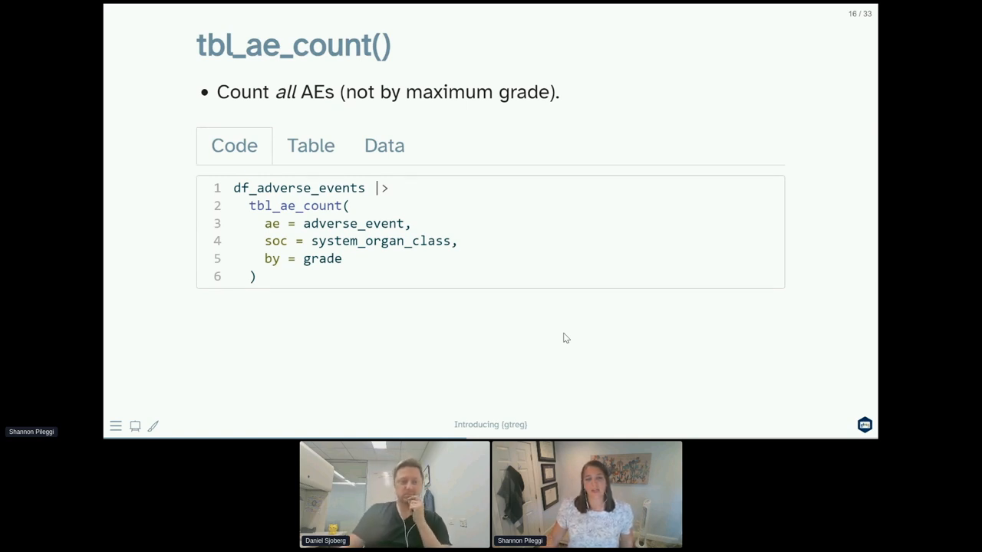
mouse_move(498, 233)
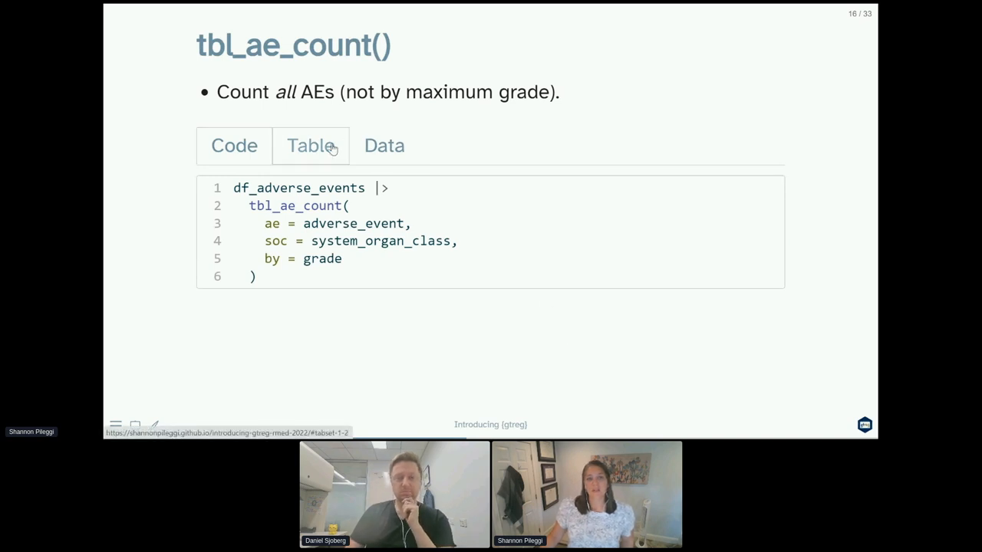
click(310, 146)
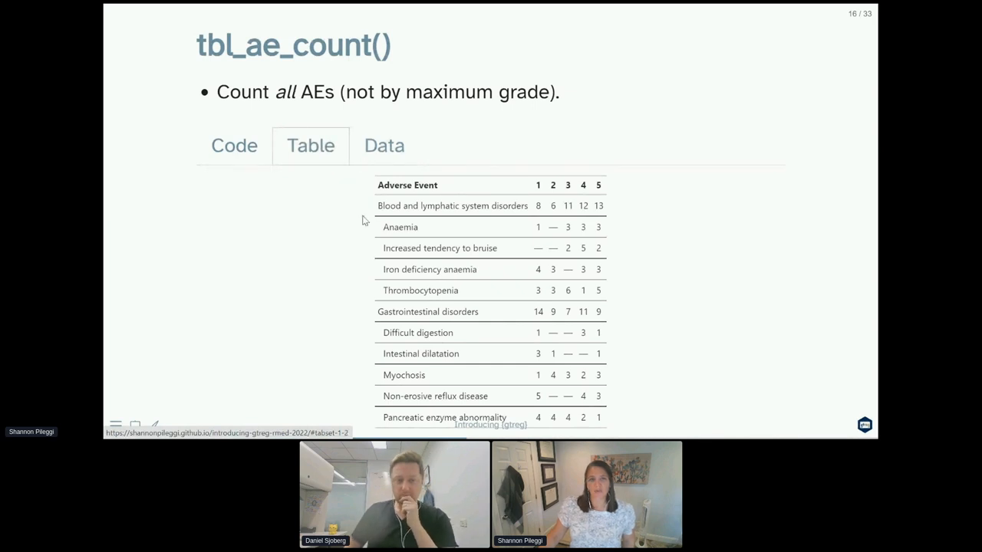
mouse_move(453, 221)
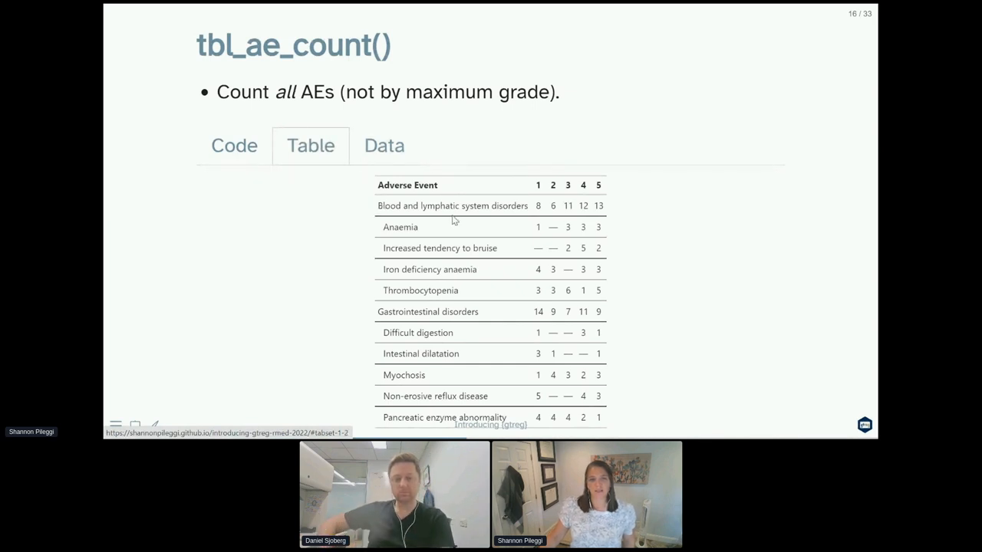
mouse_move(442, 230)
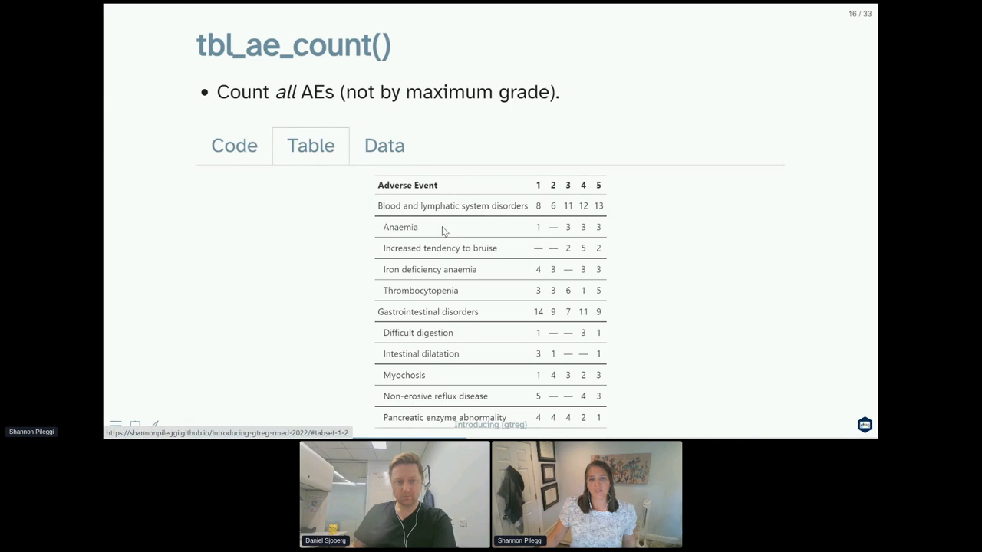
mouse_move(405, 286)
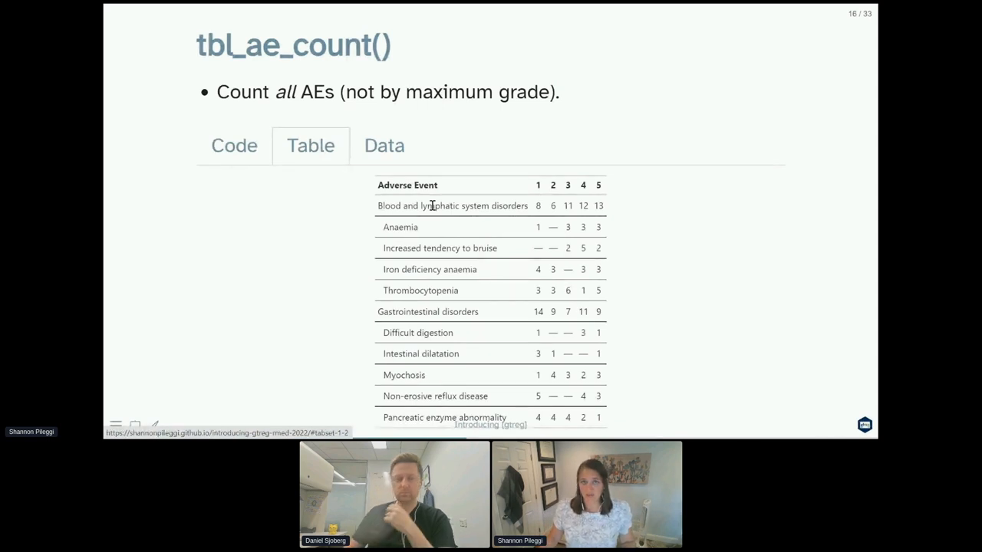
mouse_move(610, 214)
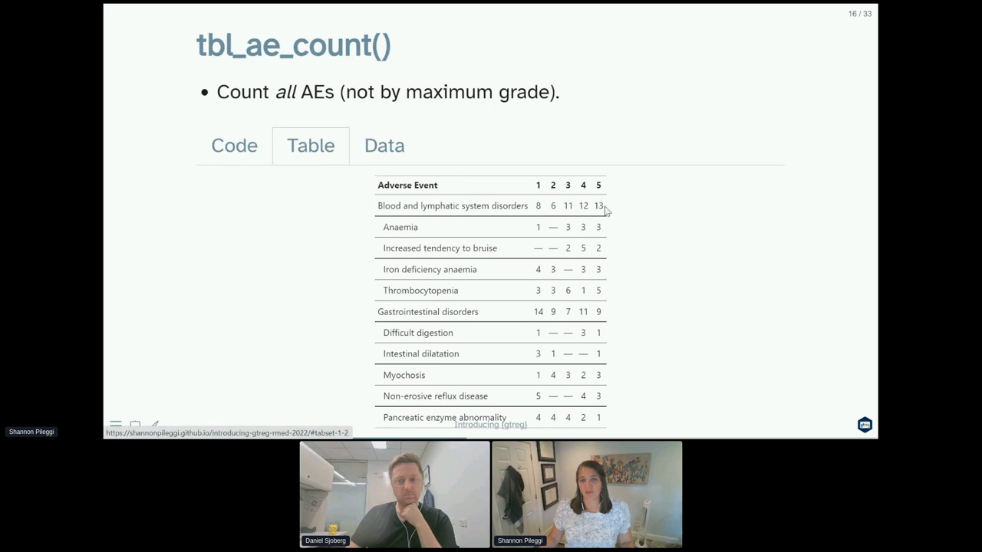
mouse_move(604, 206)
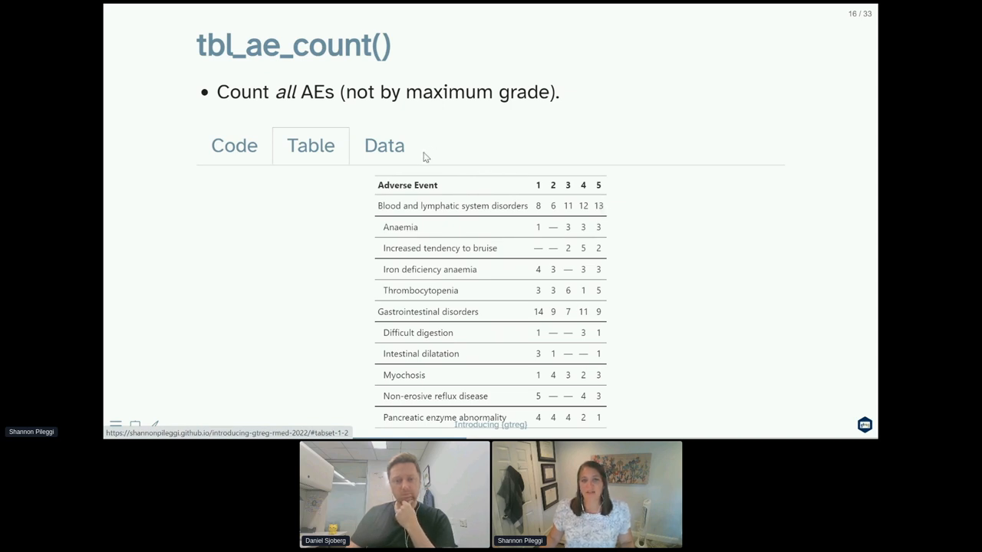
mouse_move(383, 144)
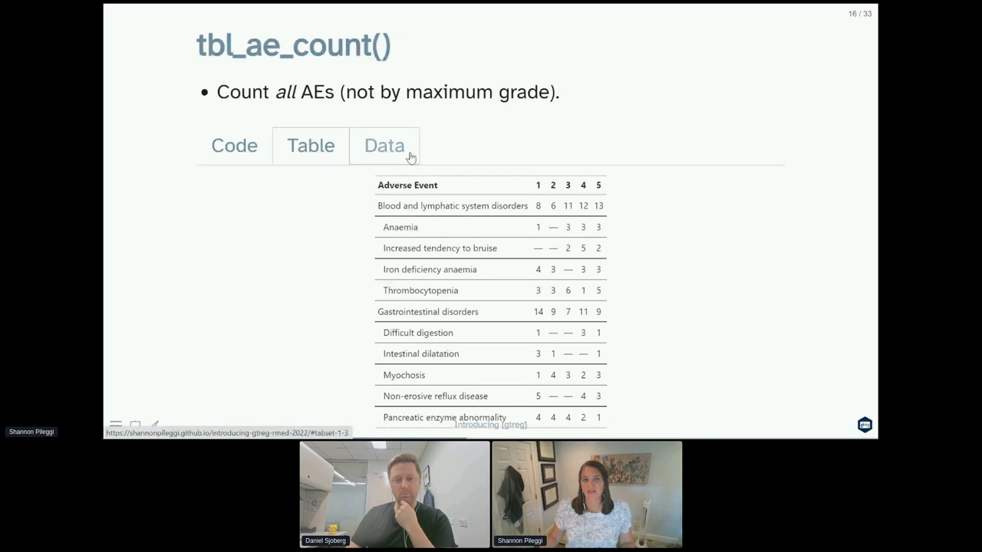
- View the tbl_ae_count() data and counts table, then return to its df_adverse_events code
click(384, 146)
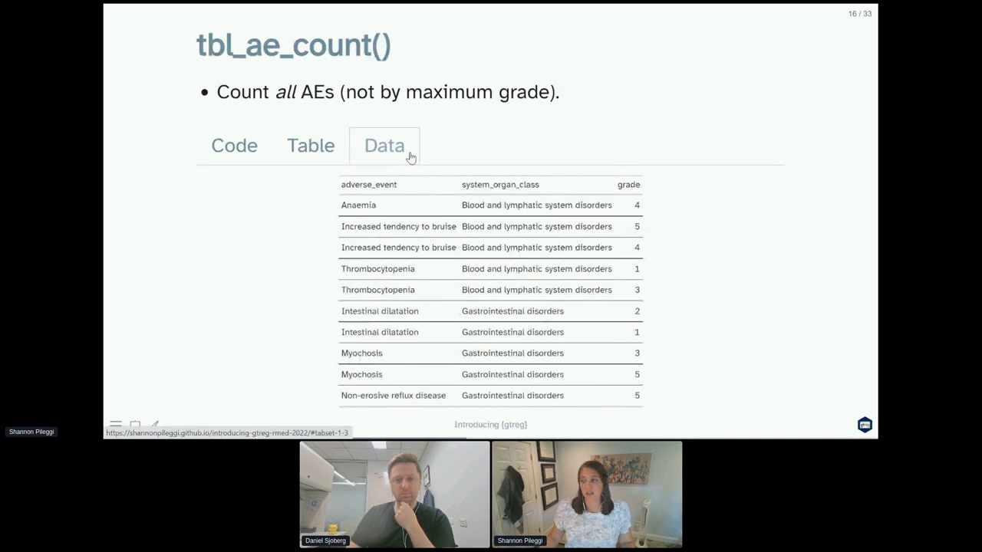
click(310, 146)
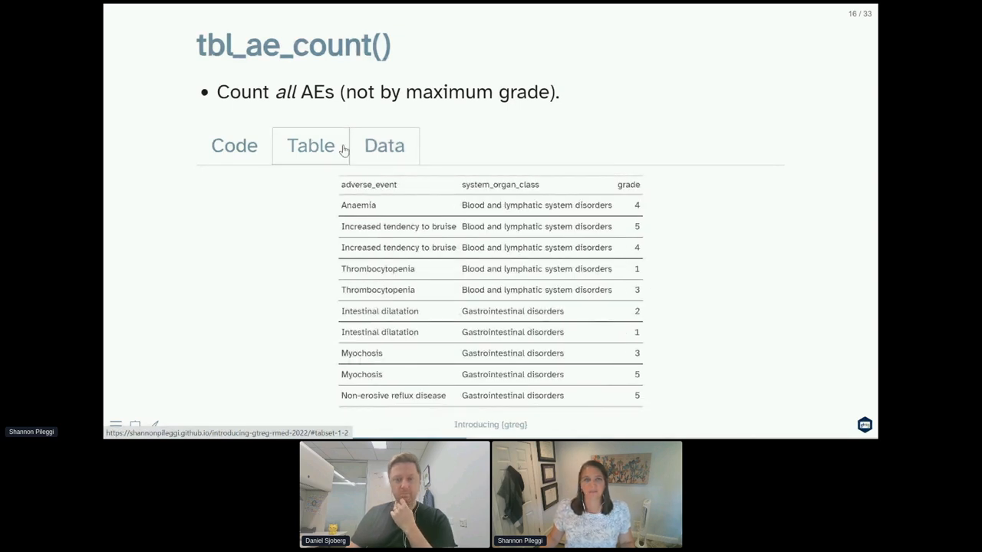
click(233, 146)
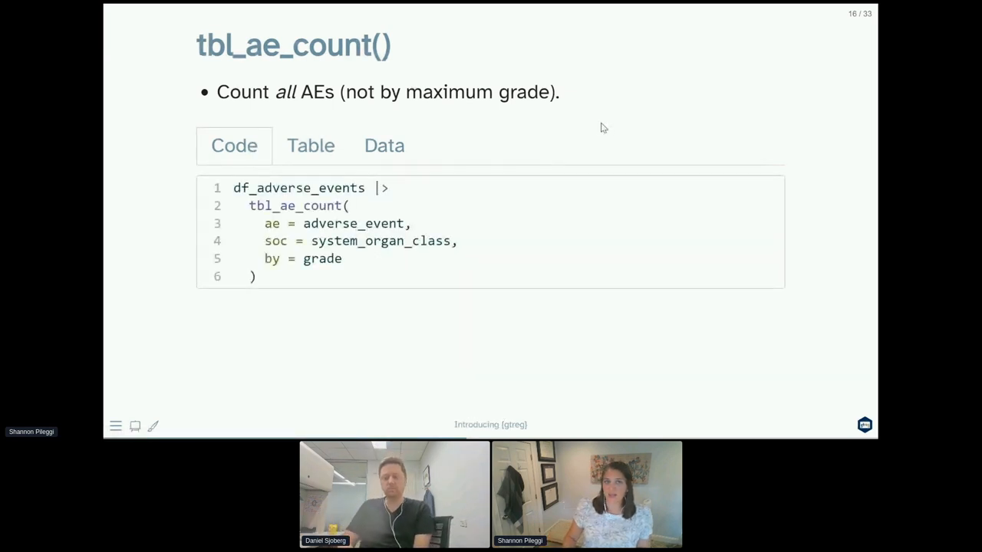
- Advance to slide 17, tbl_ae(), counting AEs per subject by maximum grade
key(Right)
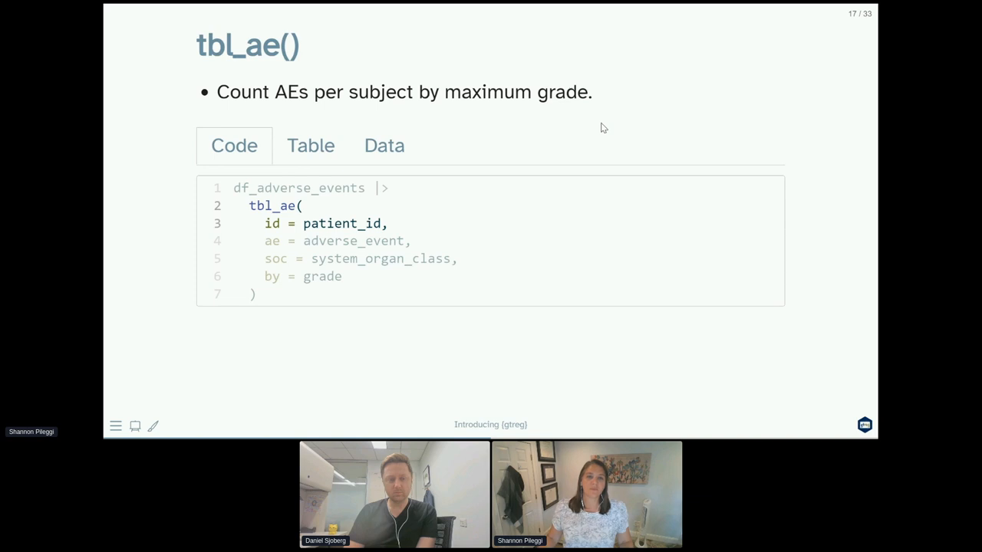
- View the tbl_ae() data and its per-subject AE table by grade, N = 10
click(383, 146)
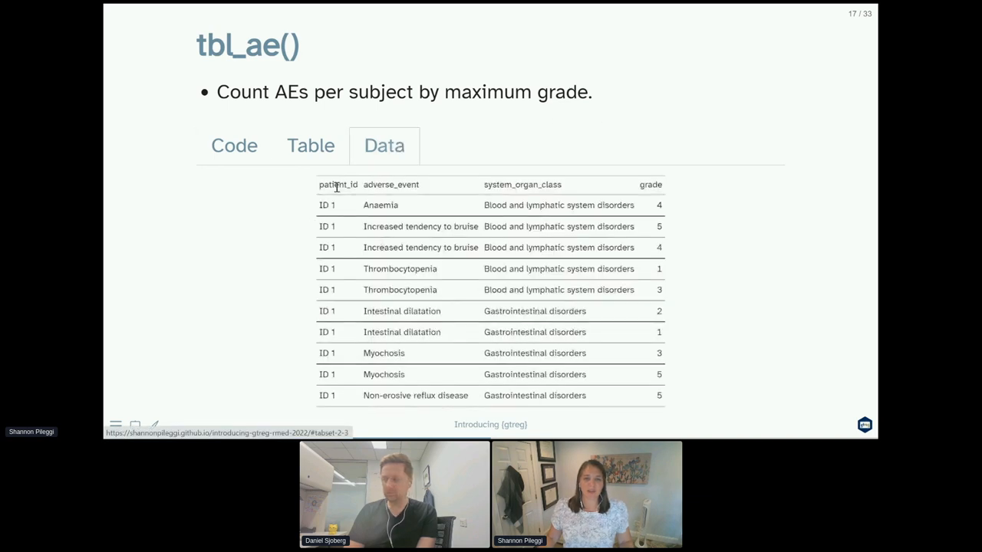
click(233, 146)
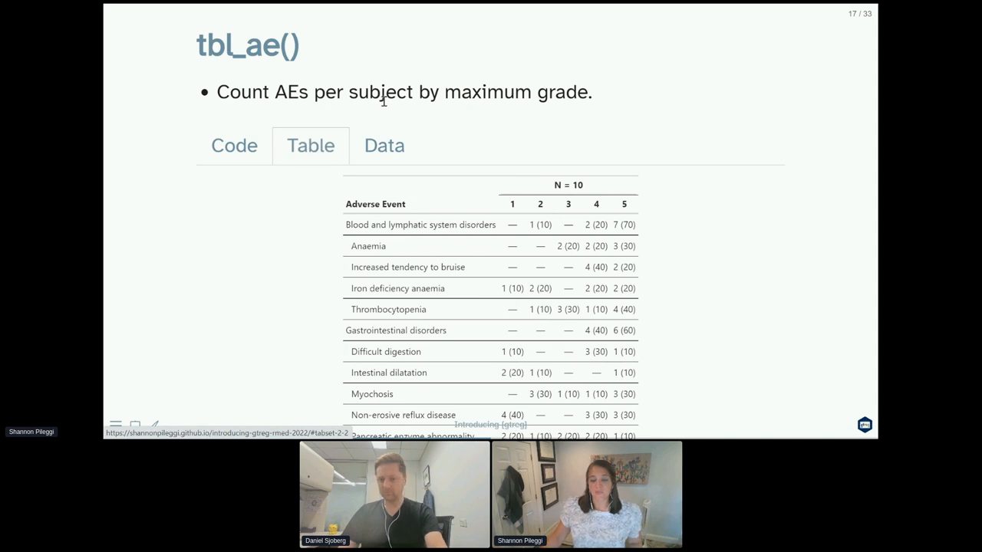
mouse_move(437, 26)
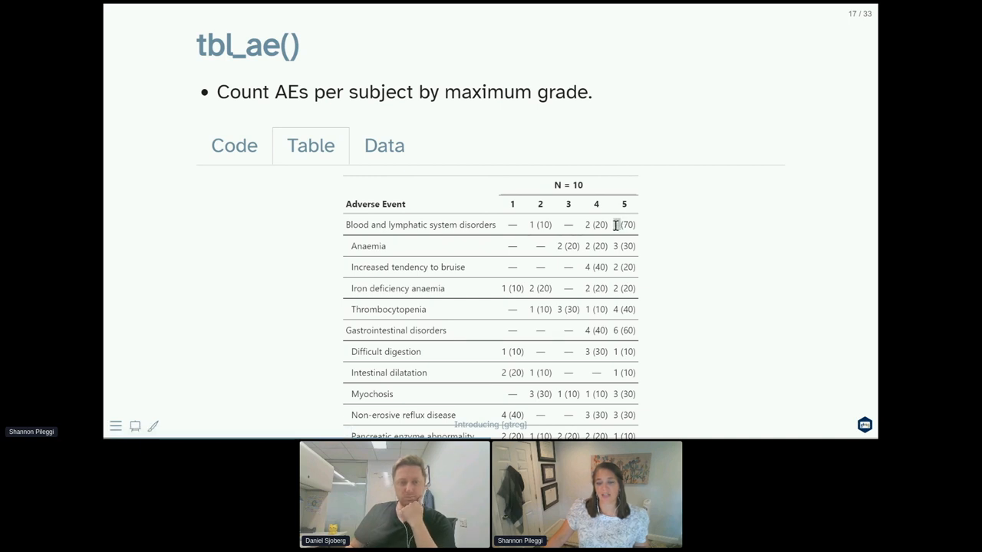
mouse_move(746, 242)
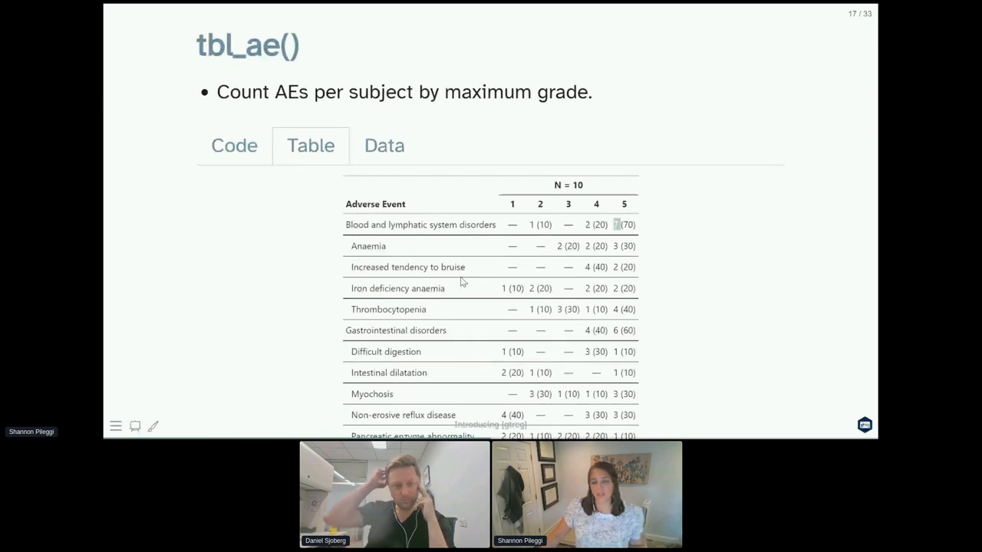
mouse_move(466, 254)
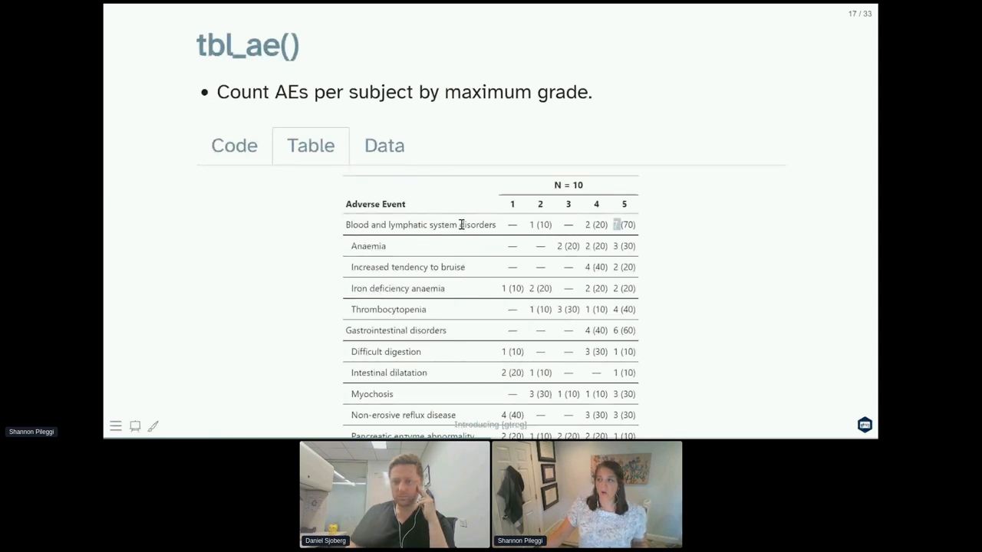
mouse_move(340, 274)
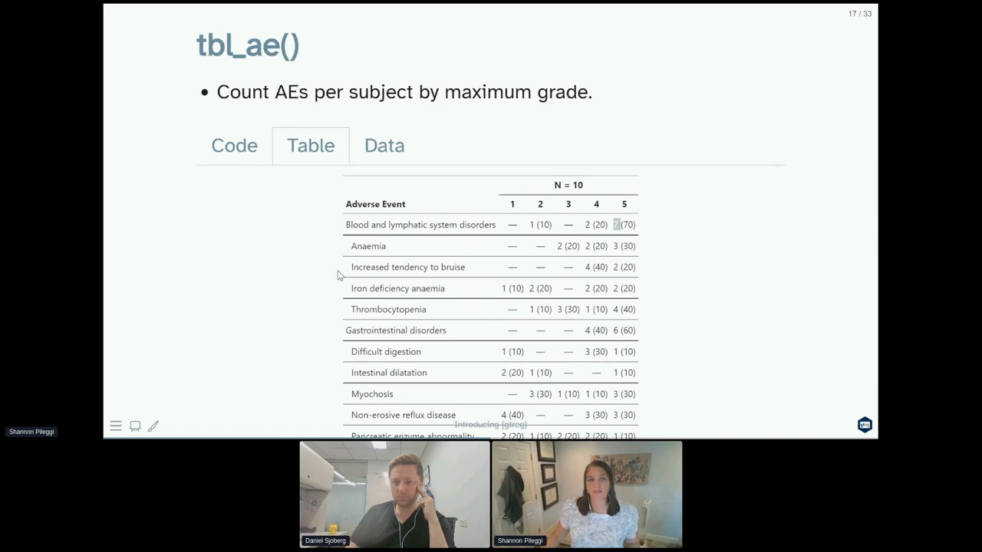
mouse_move(356, 281)
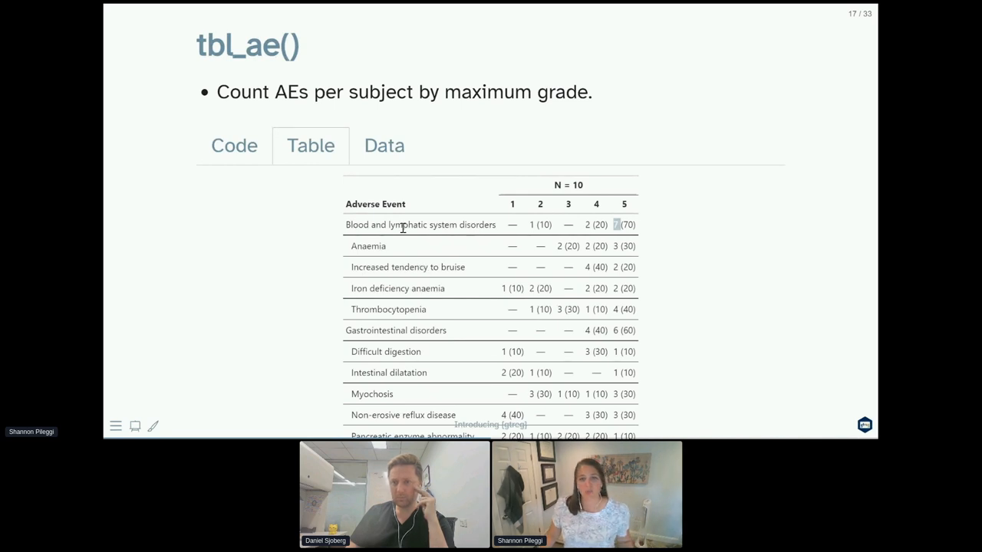
mouse_move(422, 250)
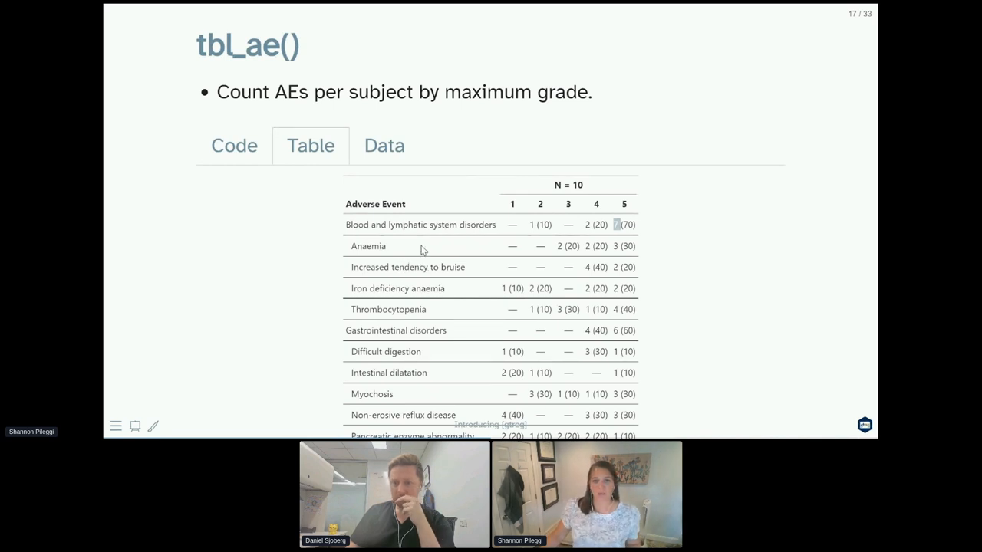
mouse_move(865, 222)
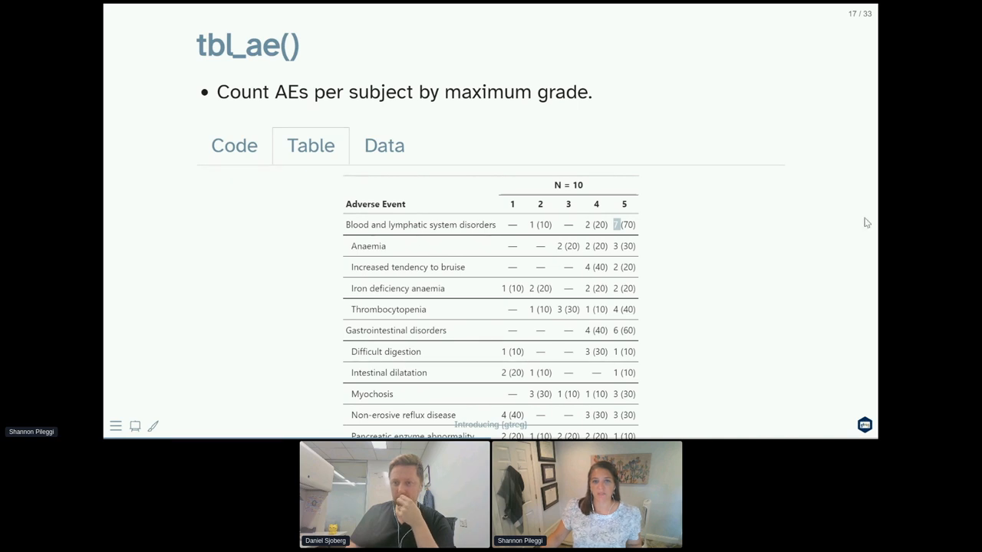
mouse_move(795, 236)
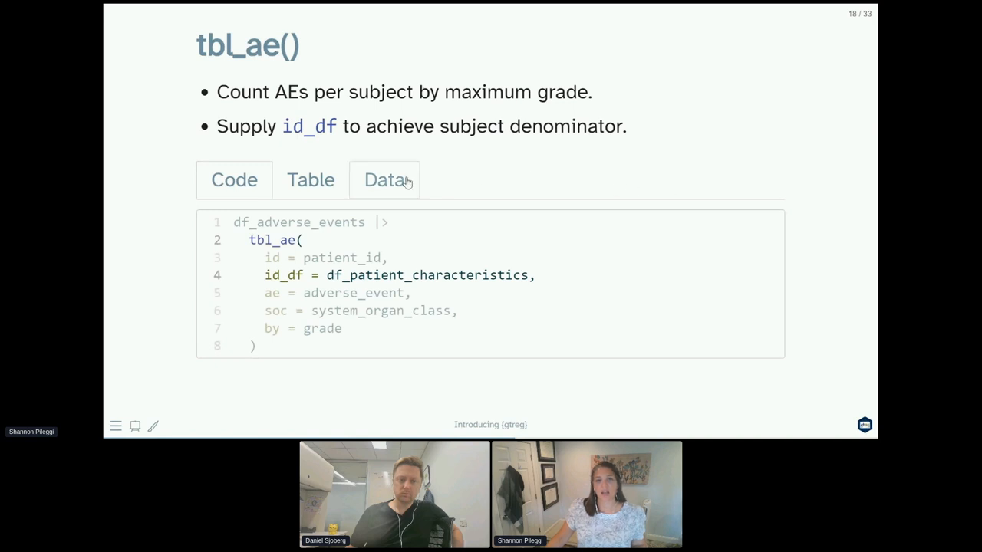
- On slide 18 with id_df, view the example data and the table with percentages, N = 100
click(384, 179)
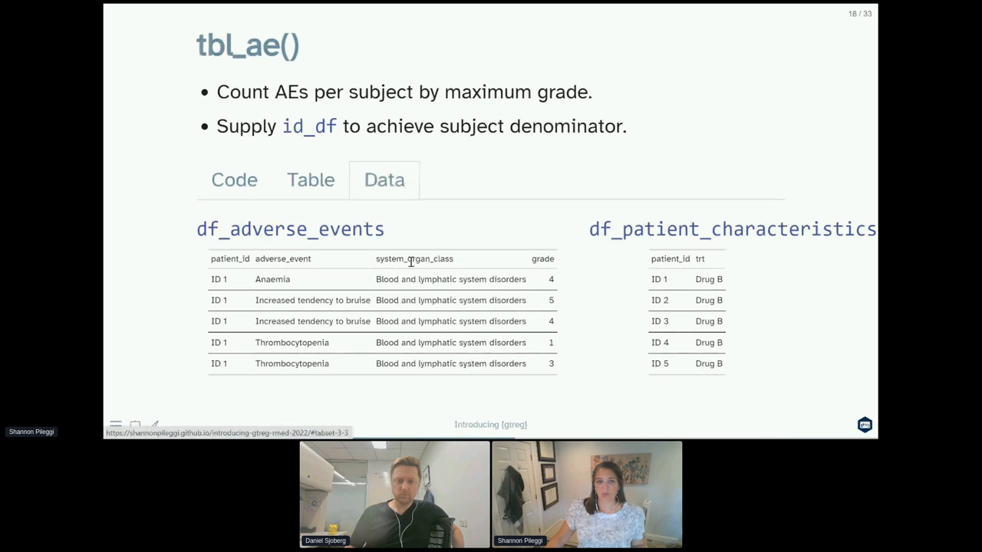
mouse_move(708, 299)
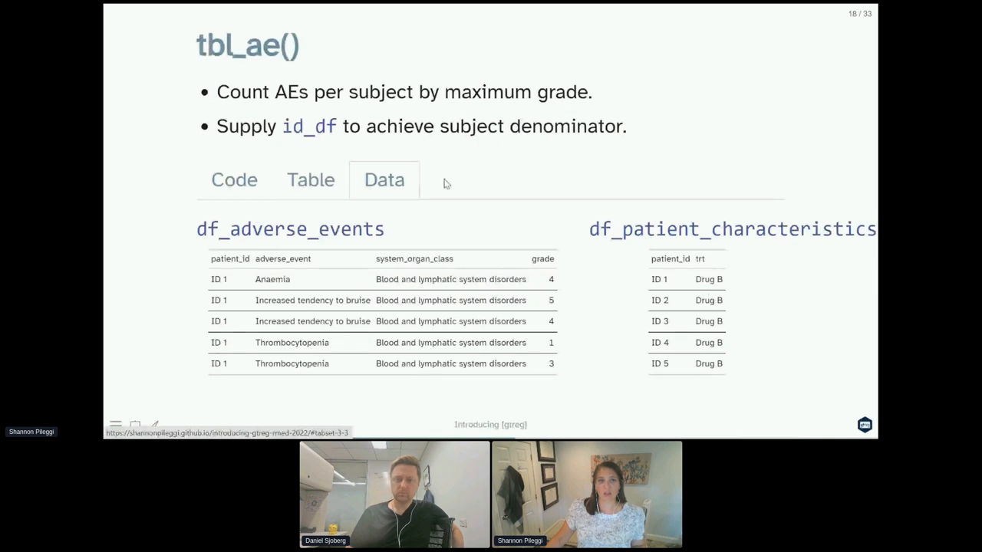
click(310, 180)
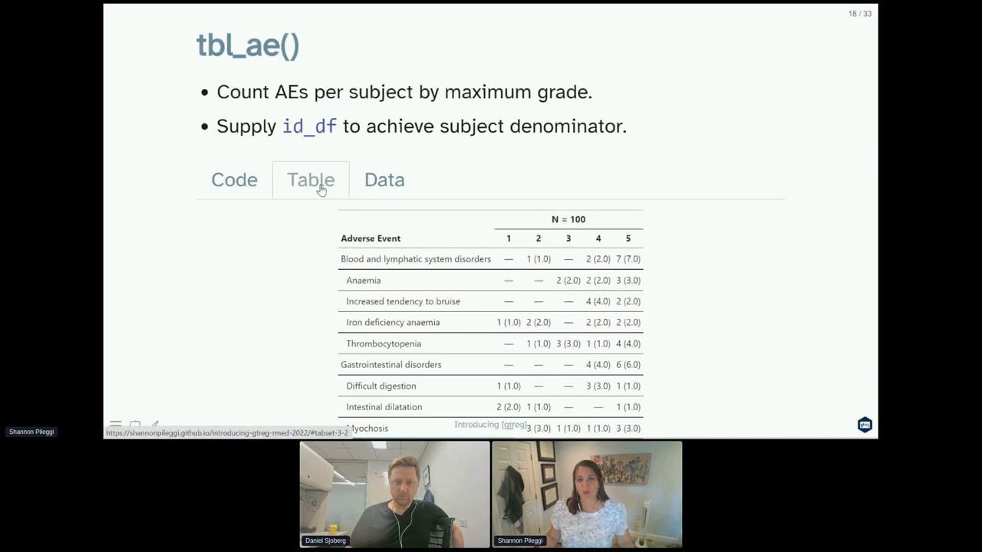
mouse_move(534, 230)
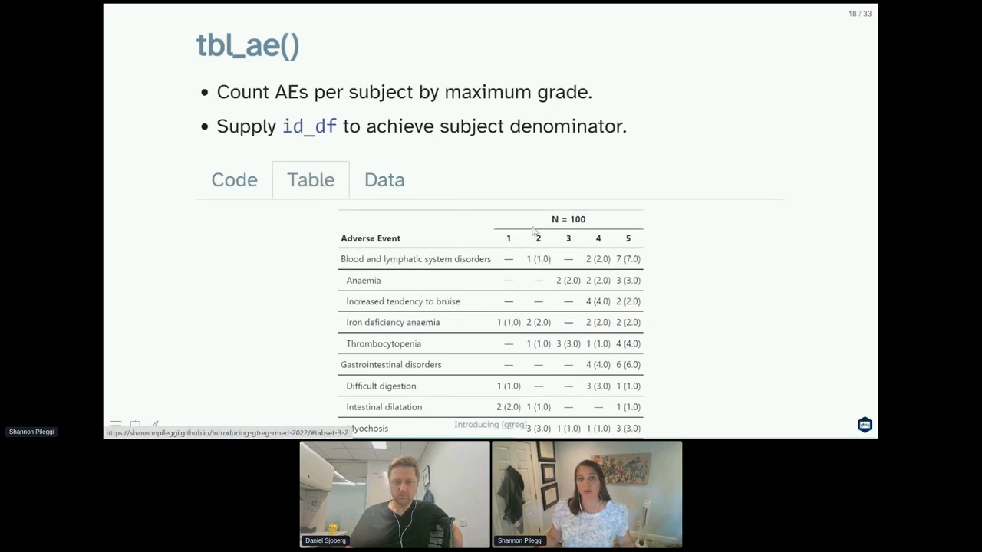
mouse_move(564, 234)
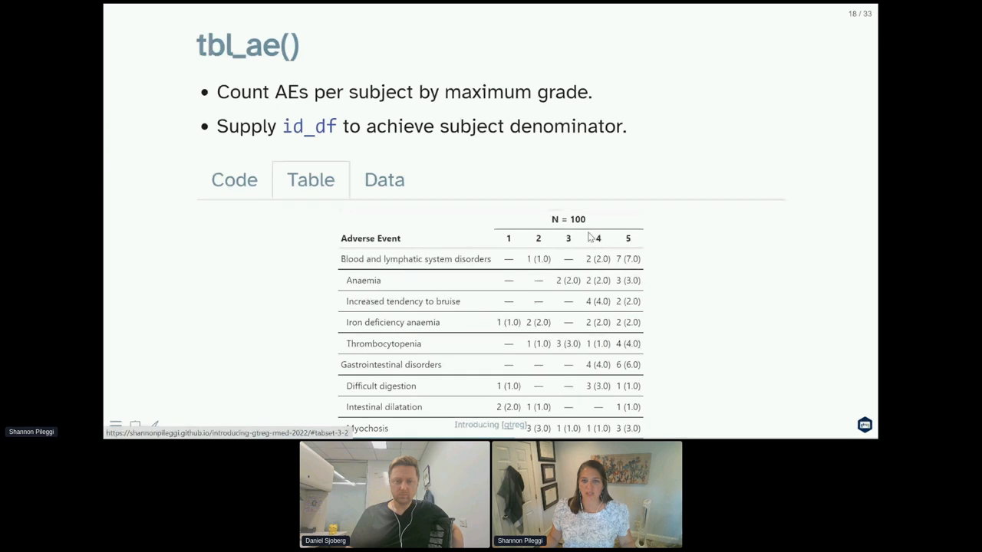
mouse_move(651, 261)
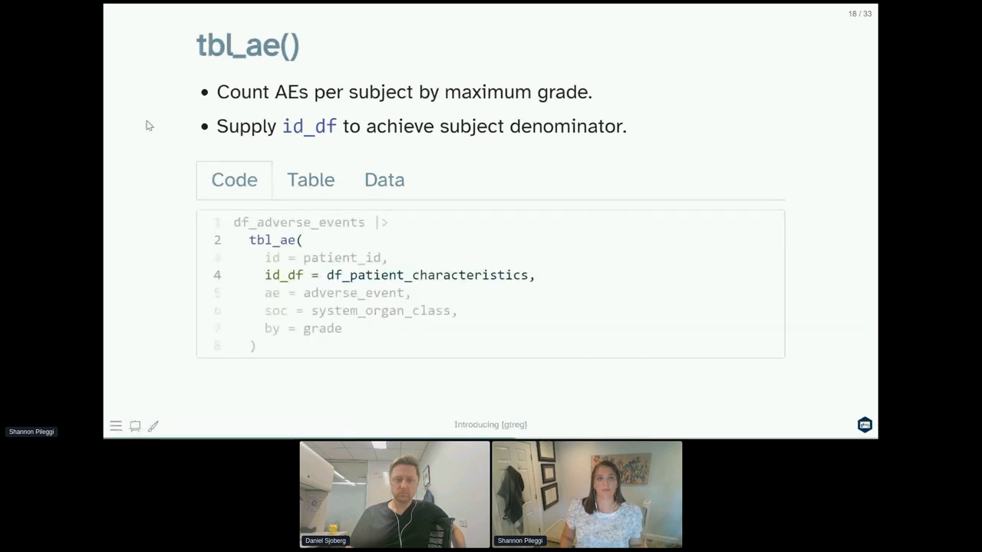
- Reach slide 19, tbl_ae_focus(), and view its data and Any Grade / Grade 3+ complication table, N = 100
key(Right)
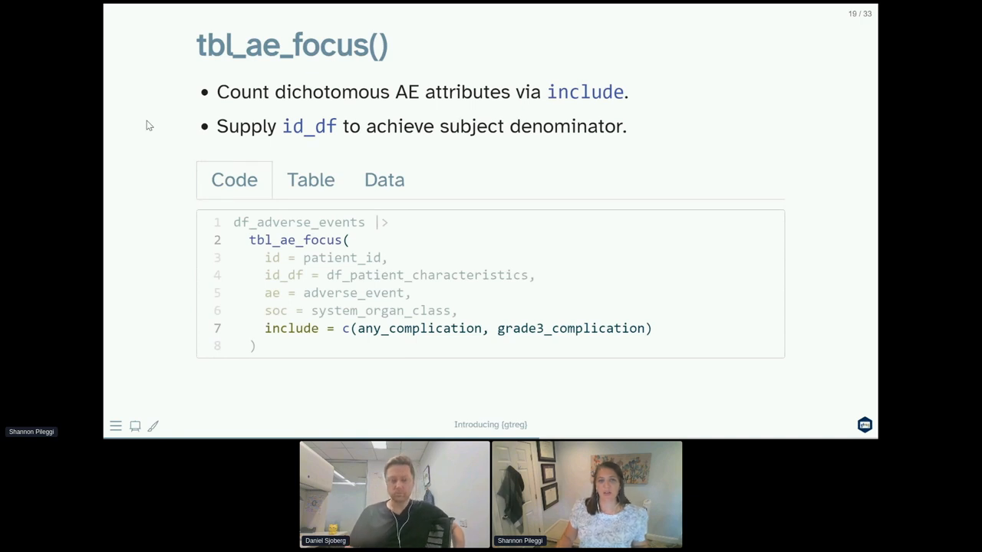
key(left)
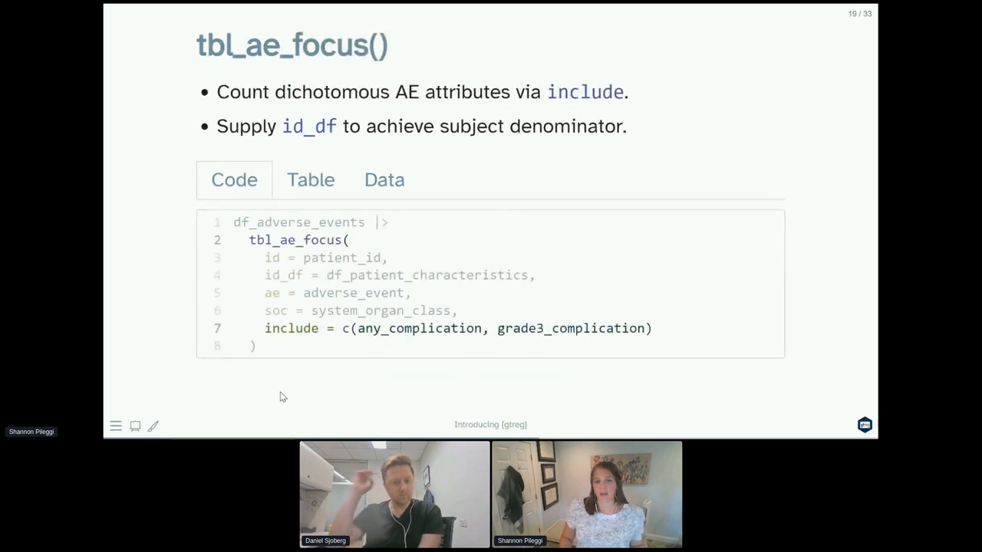
mouse_move(414, 244)
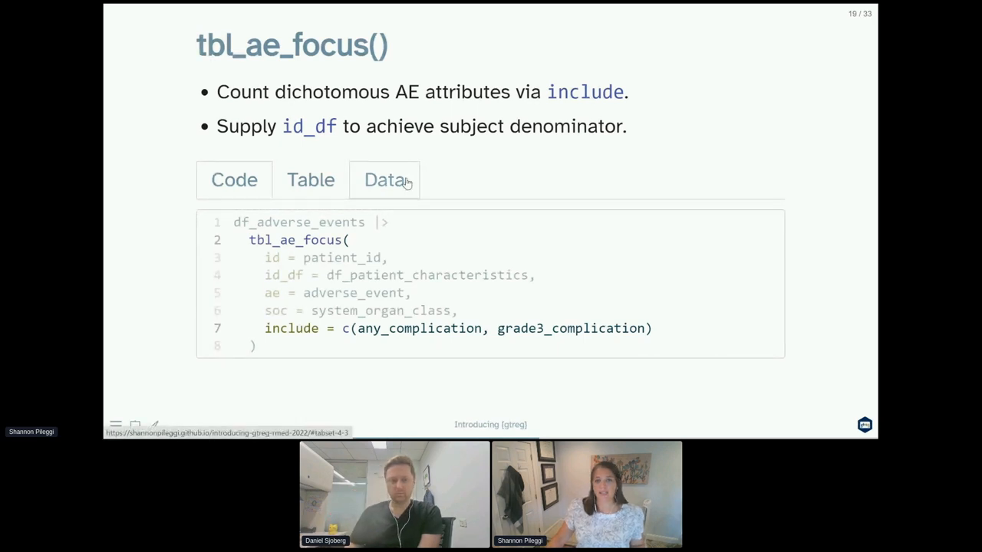
click(384, 180)
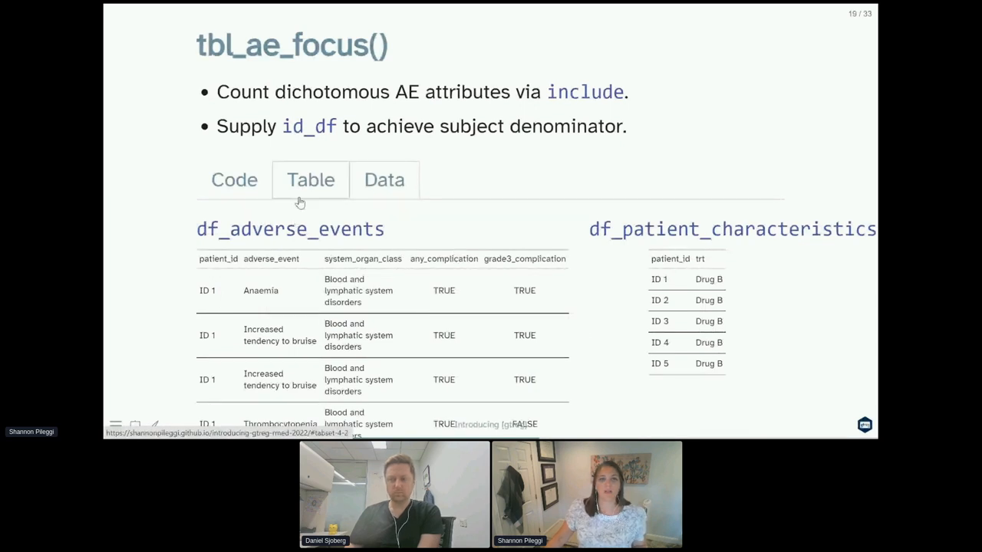
click(310, 180)
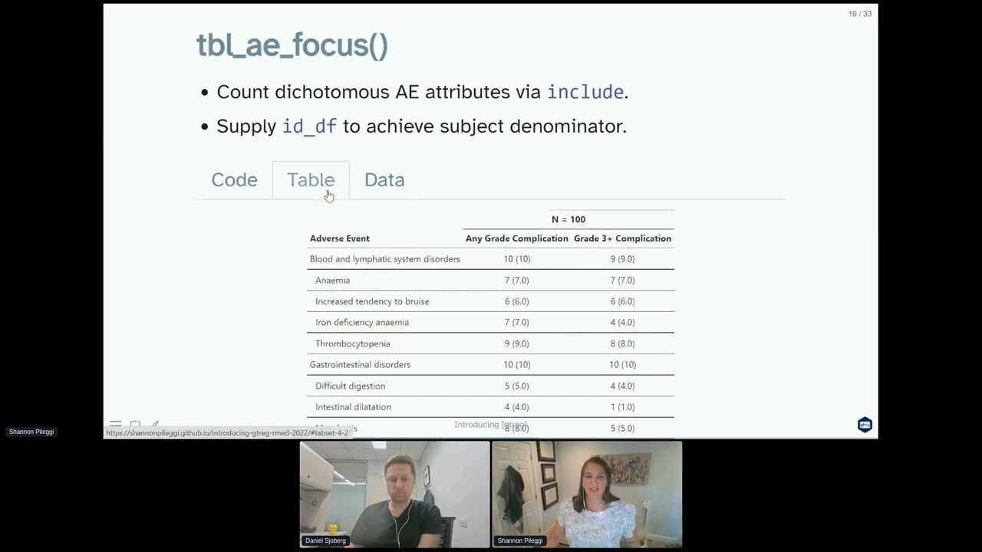
mouse_move(544, 260)
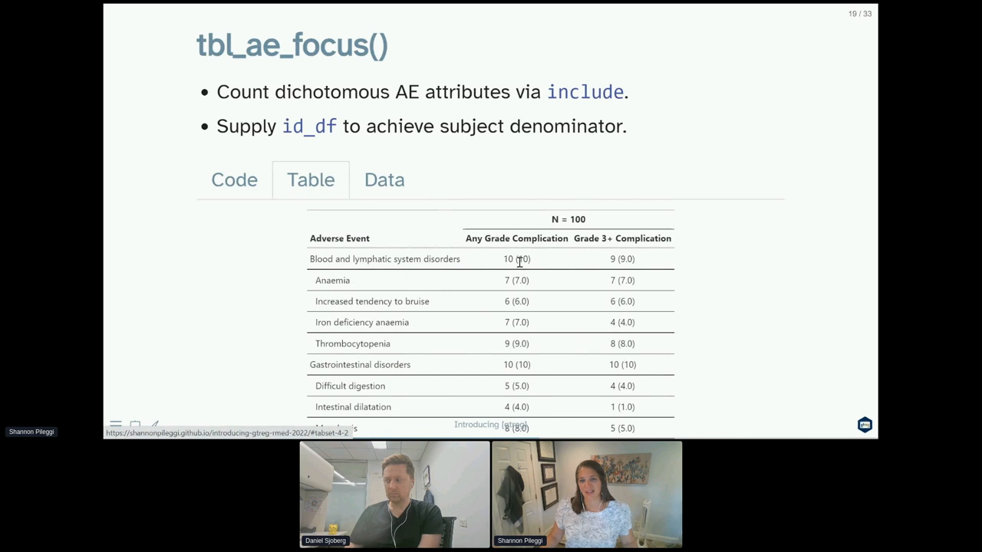
mouse_move(537, 273)
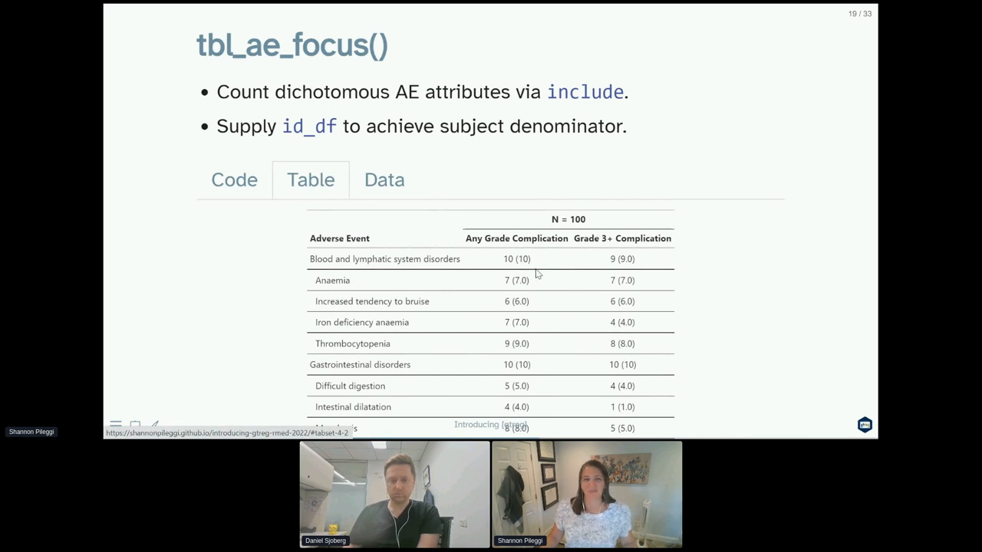
mouse_move(510, 264)
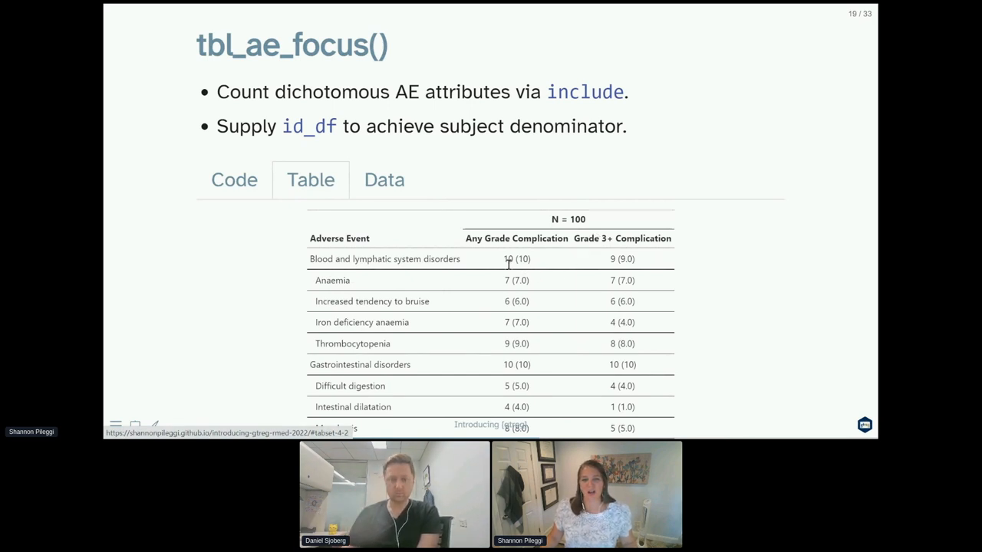
mouse_move(494, 267)
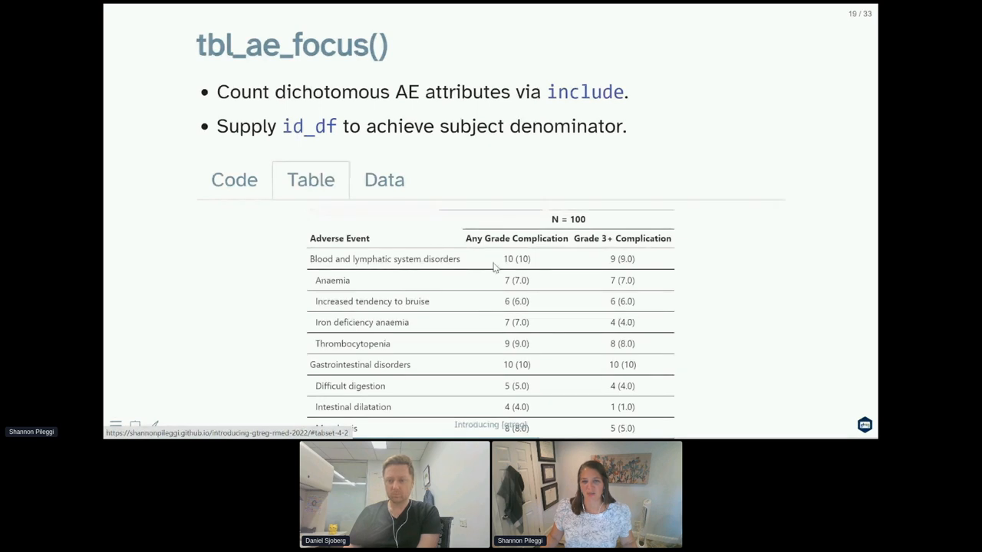
mouse_move(701, 261)
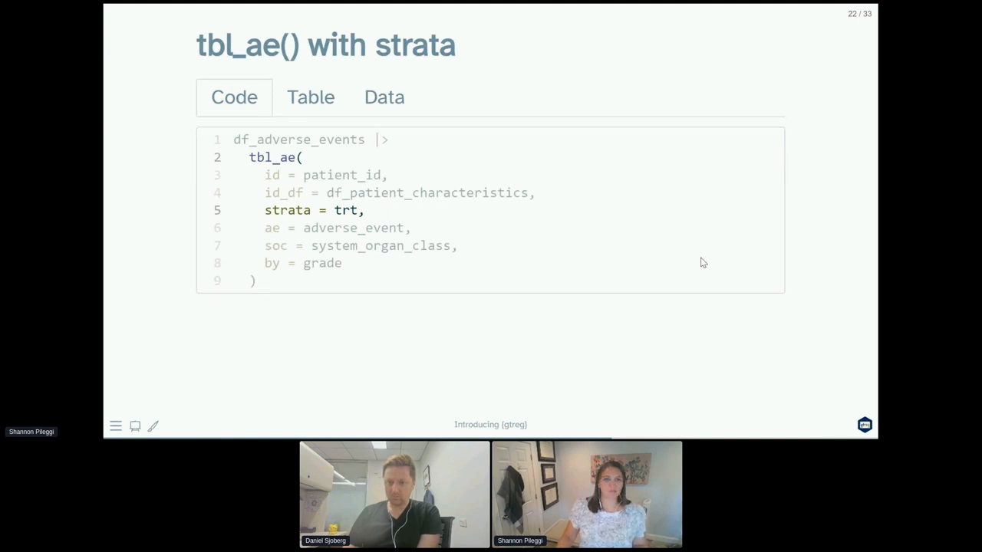
- Show slide 23's code ending in add_overall(across = 'by')
click(310, 96)
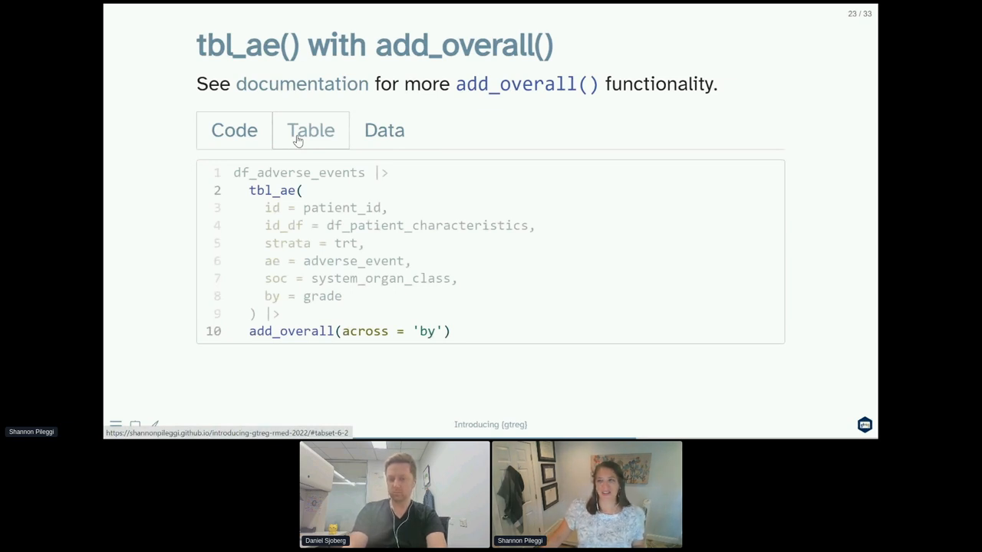
- Show the rendered table with Drug A and Drug B grade counts and Overall columns
click(310, 129)
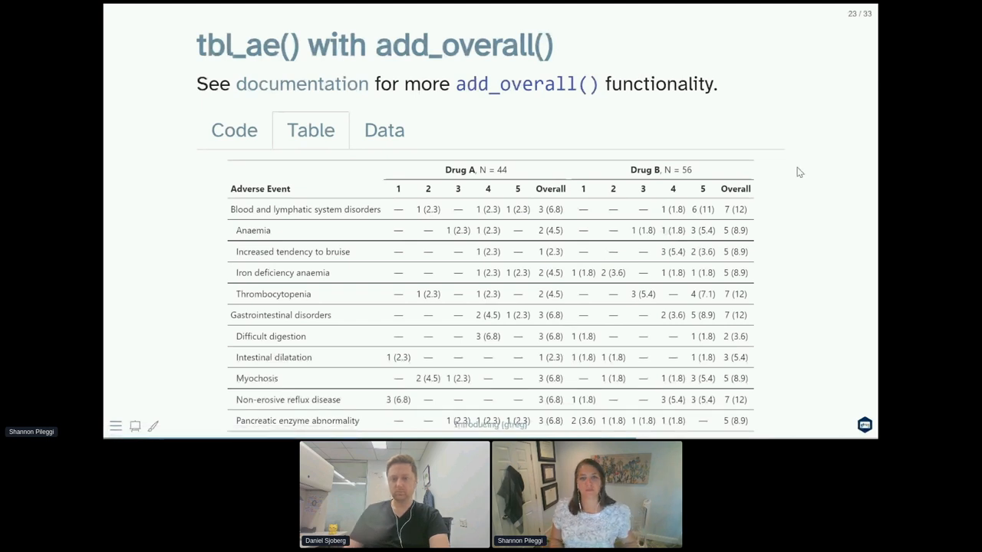
key(right)
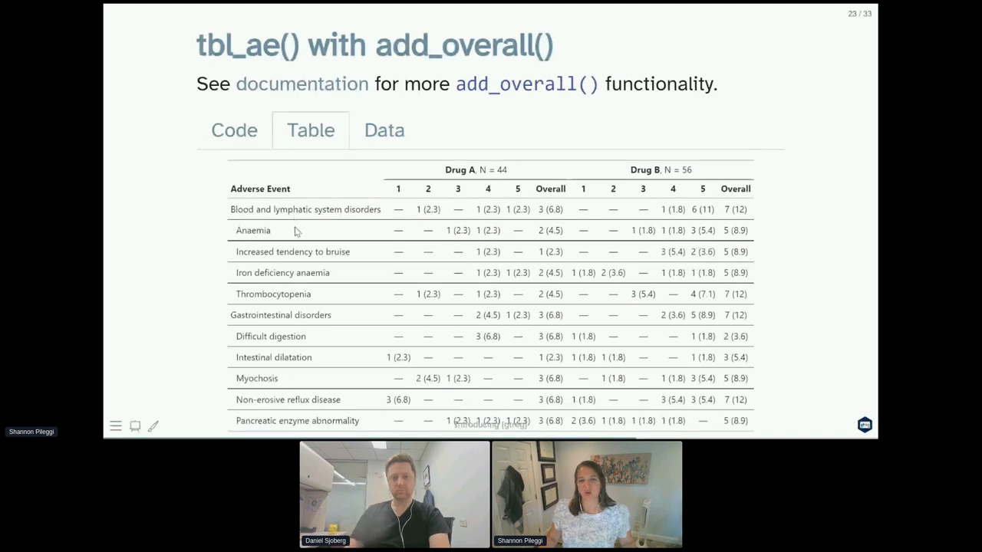
mouse_move(299, 249)
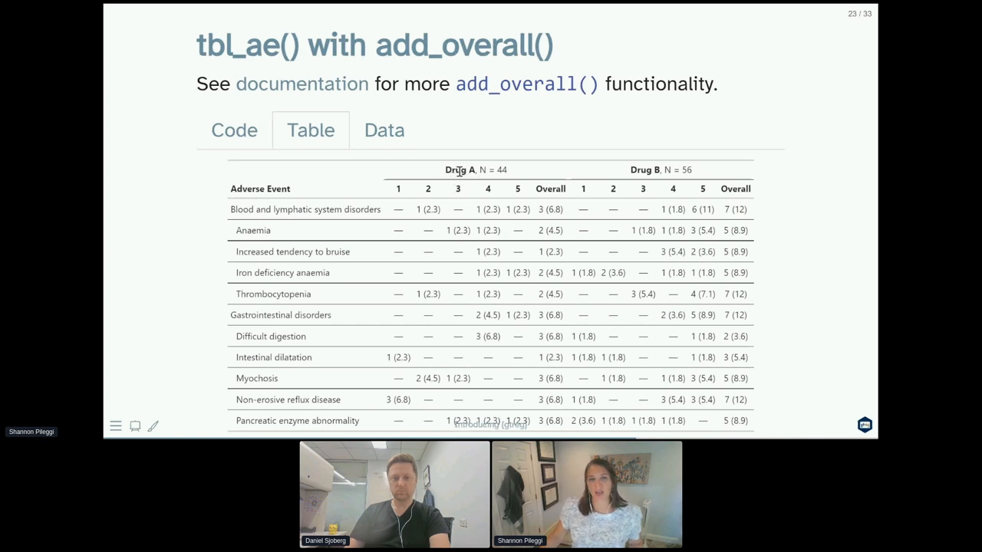
mouse_move(479, 131)
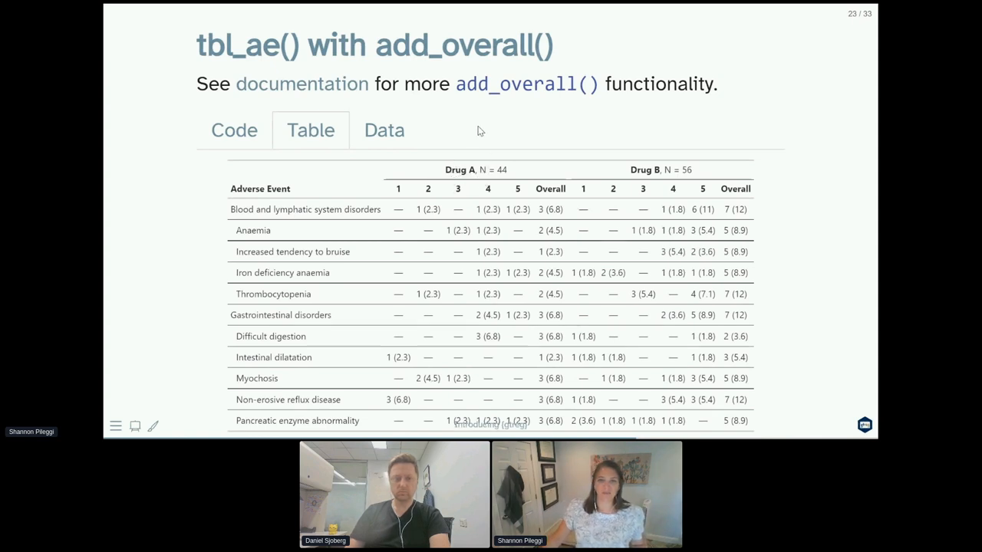
- Advance to slide 24 and view its table with Grade-labeled headers and bold system organ classes
key(Right)
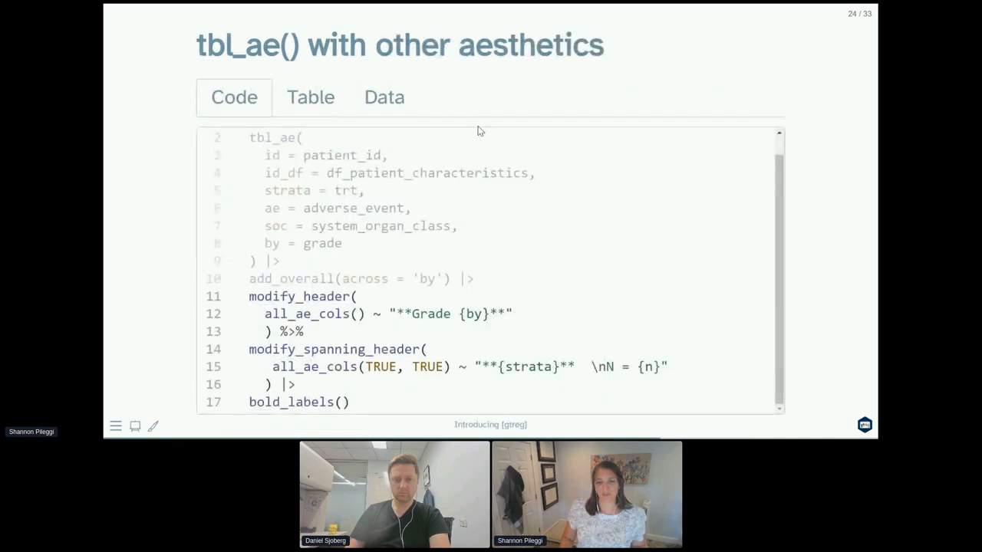
mouse_move(378, 74)
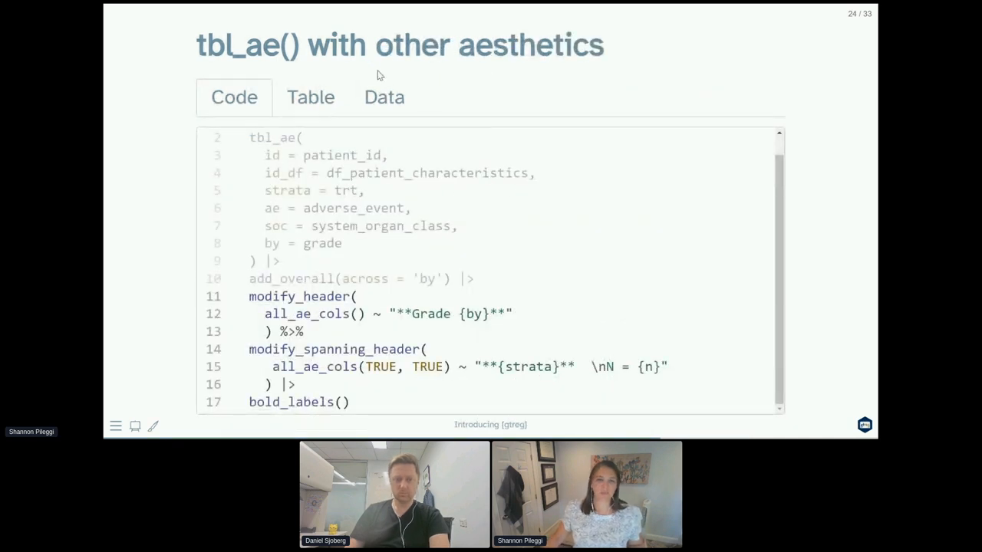
click(384, 96)
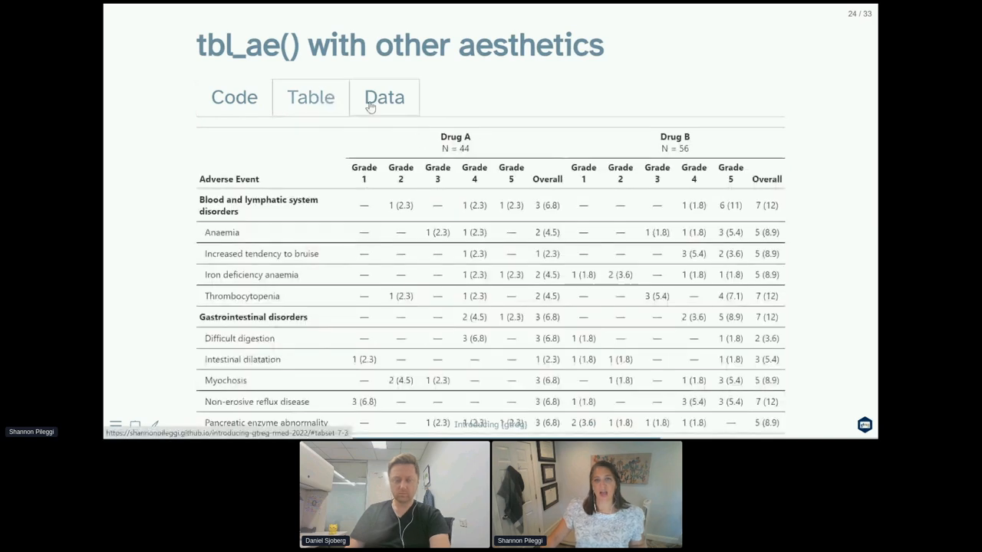
click(310, 97)
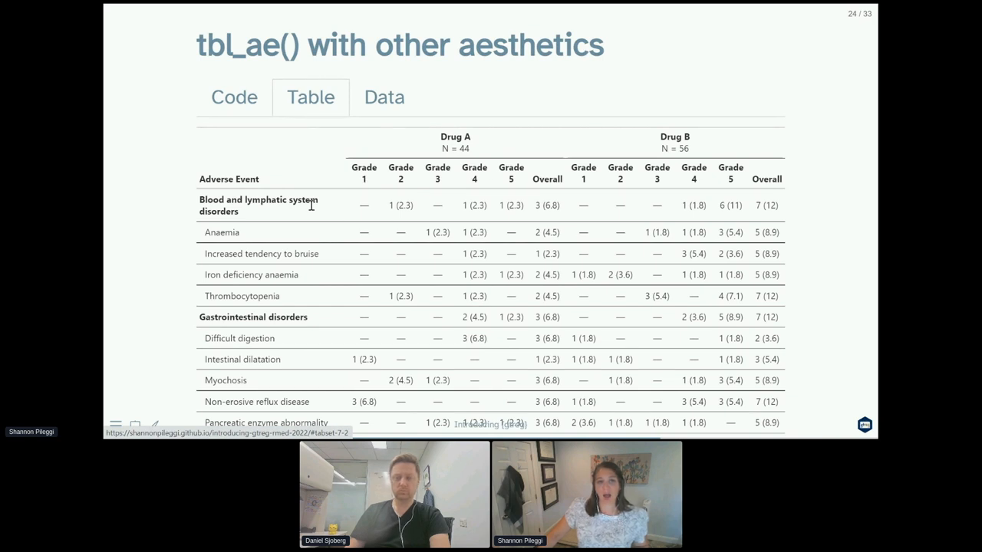
mouse_move(161, 264)
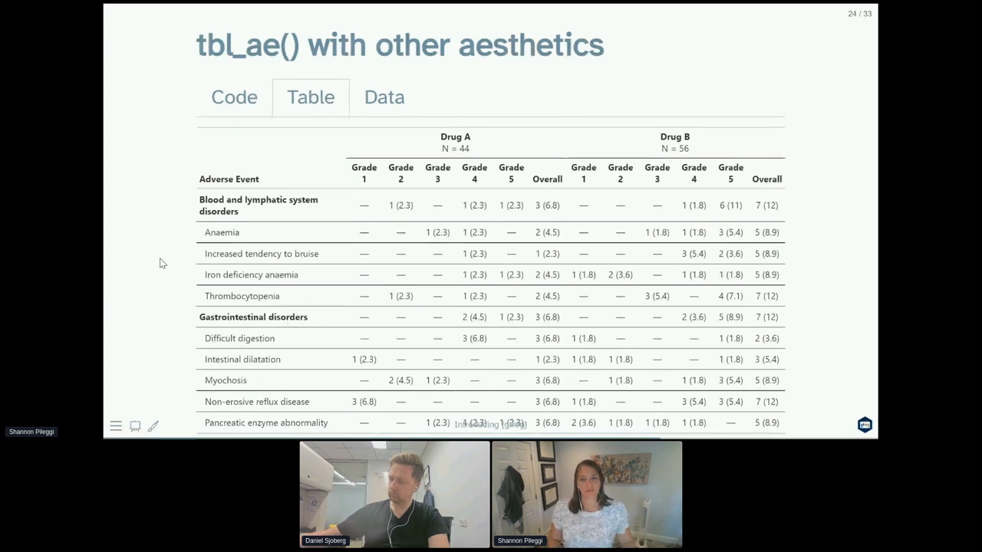
- Advance to slide 27, tbl_reg_summary(), and view its patient data and Biological Marker / Study Status table by drug
key(Right)
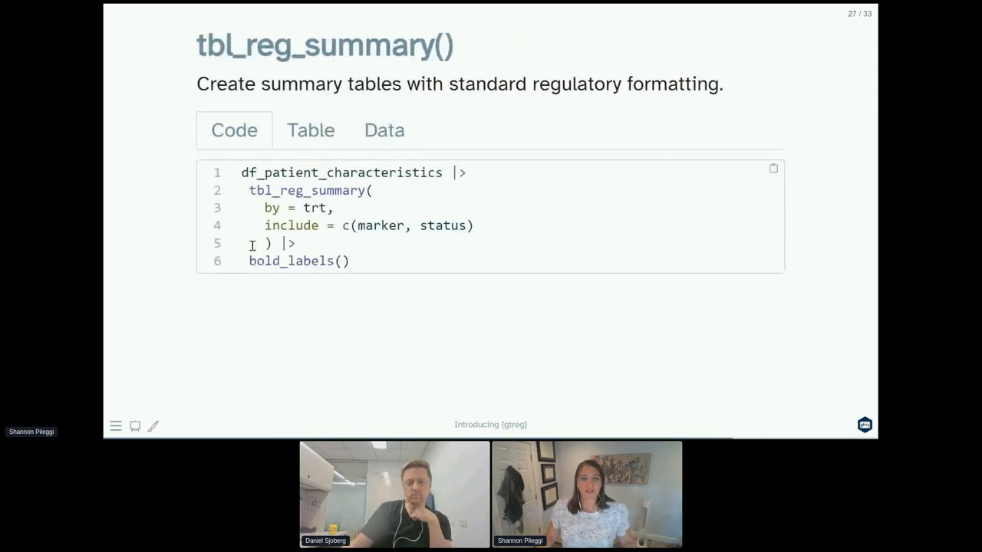
mouse_move(420, 318)
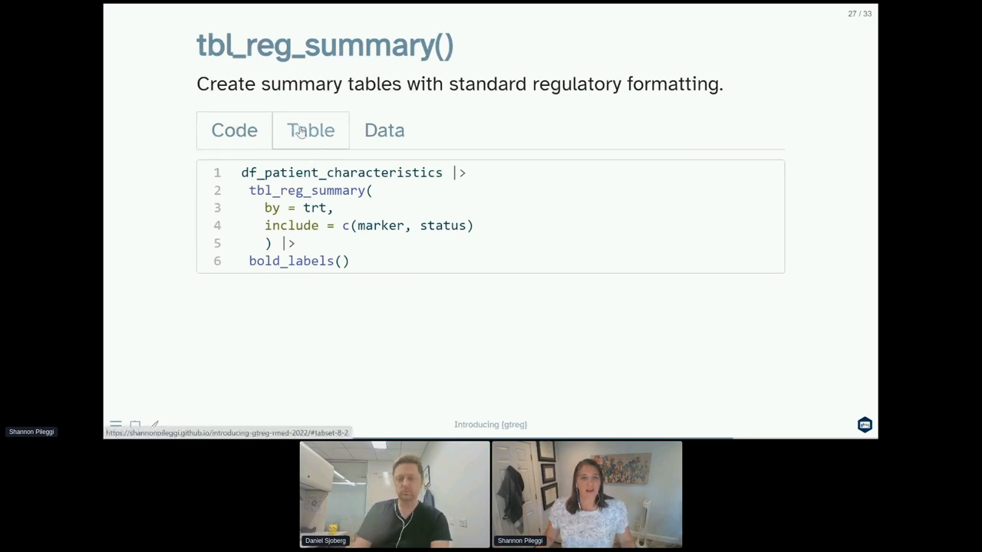
click(310, 129)
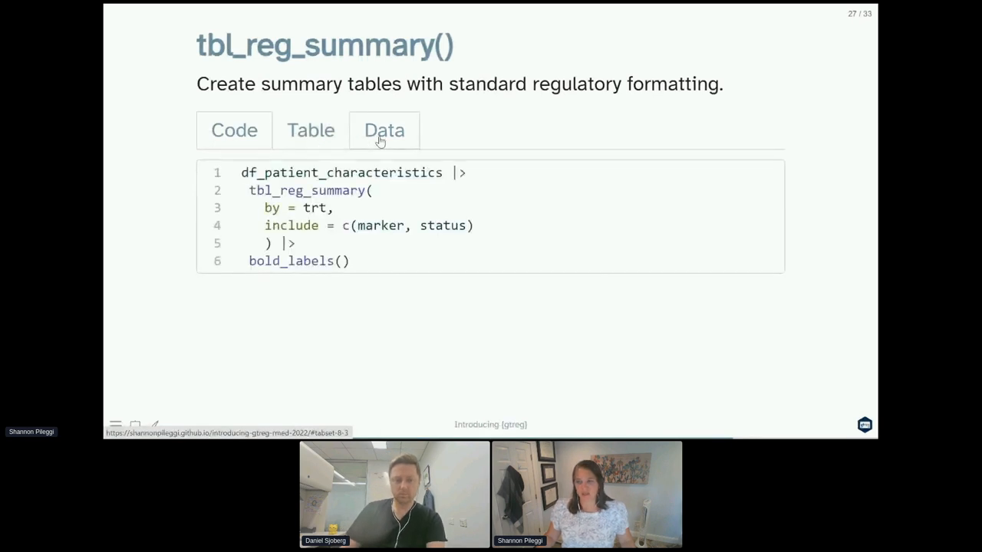
click(384, 130)
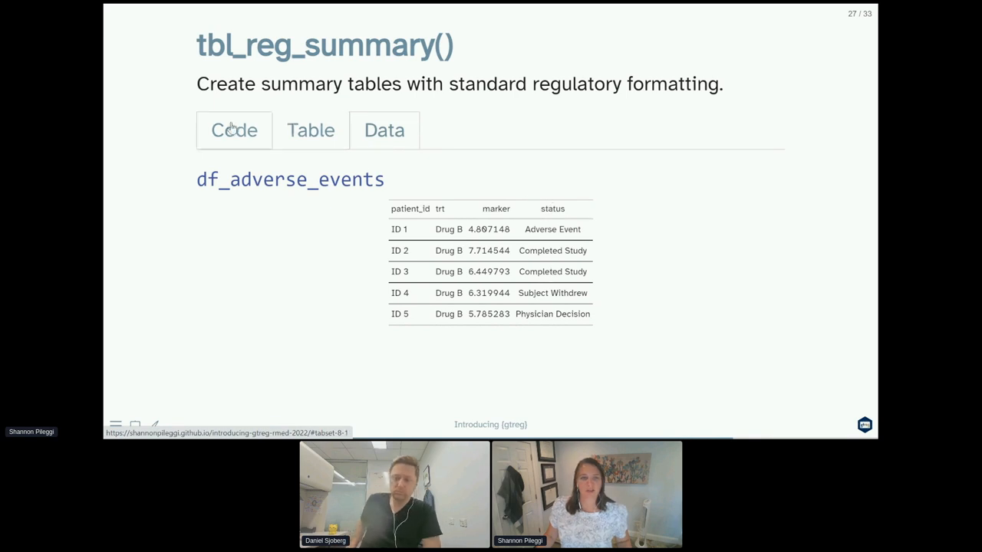
click(310, 129)
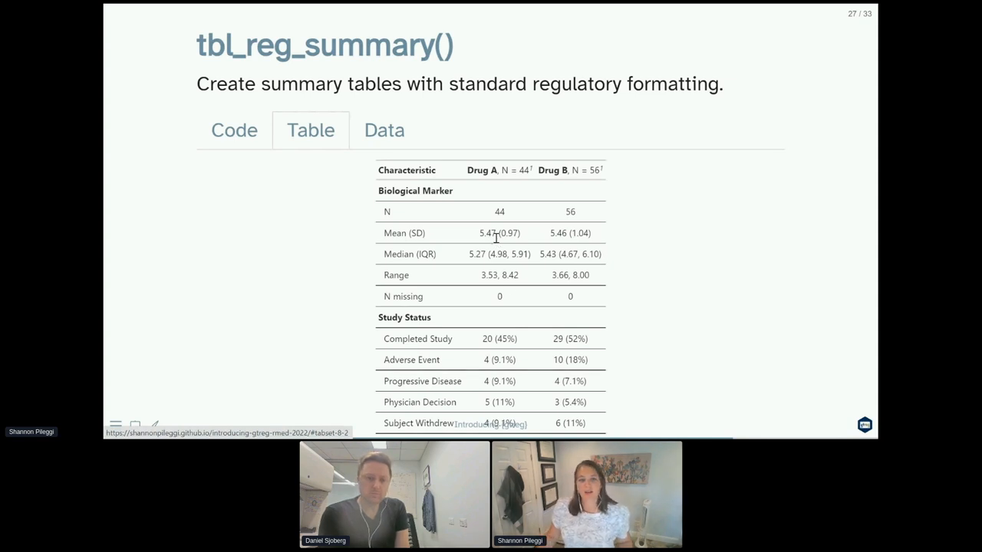
mouse_move(640, 396)
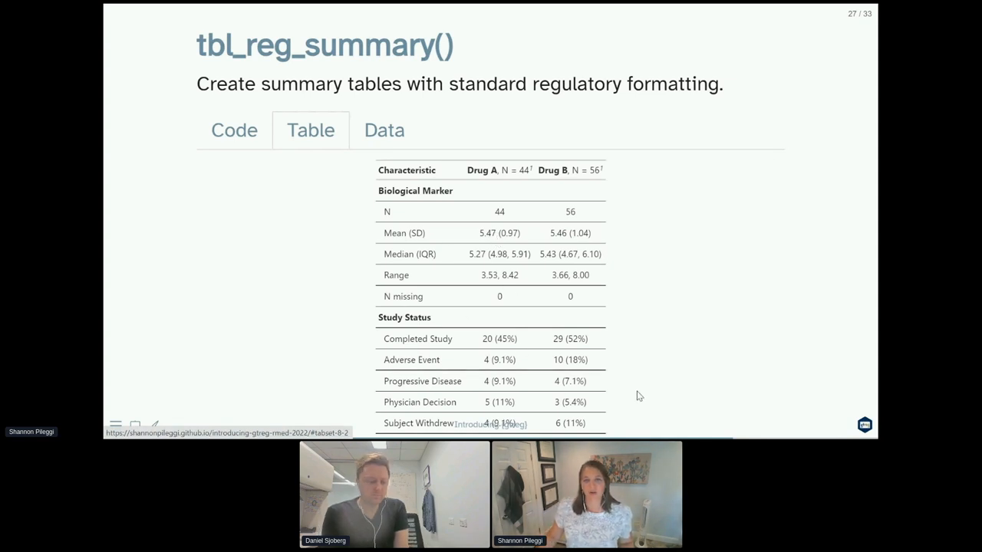
mouse_move(687, 330)
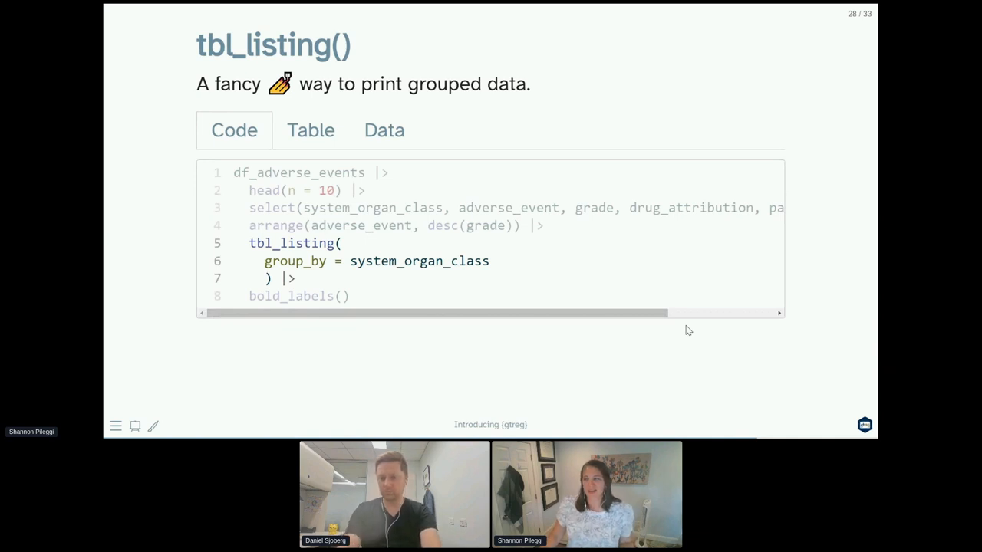
mouse_move(512, 287)
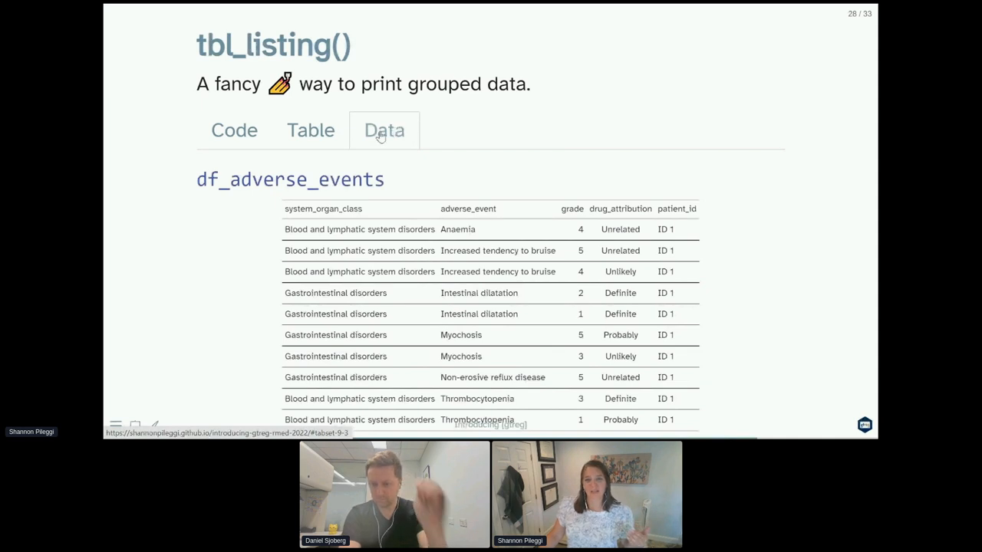
- Switch from the listing code to the rendered adverse event table grouped by system organ class
click(233, 129)
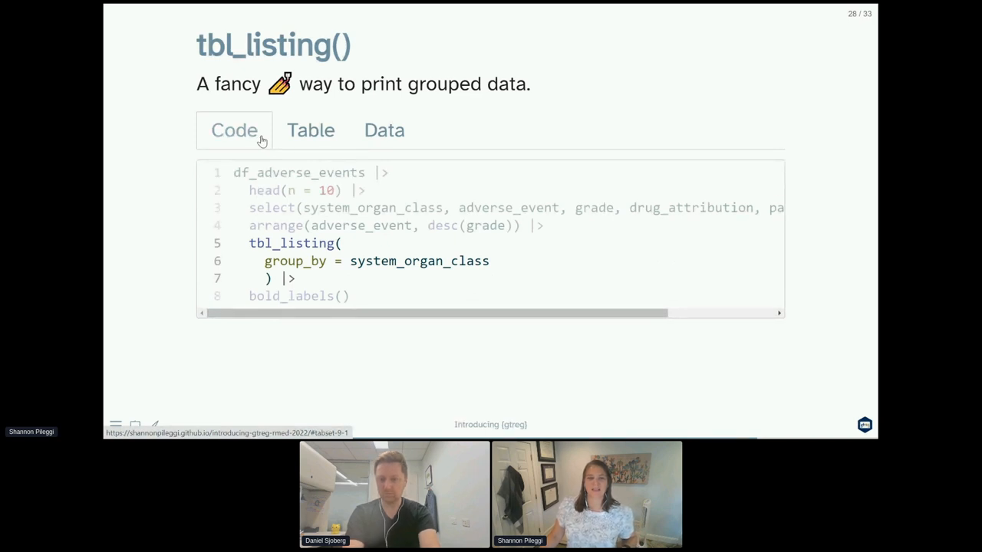
click(310, 129)
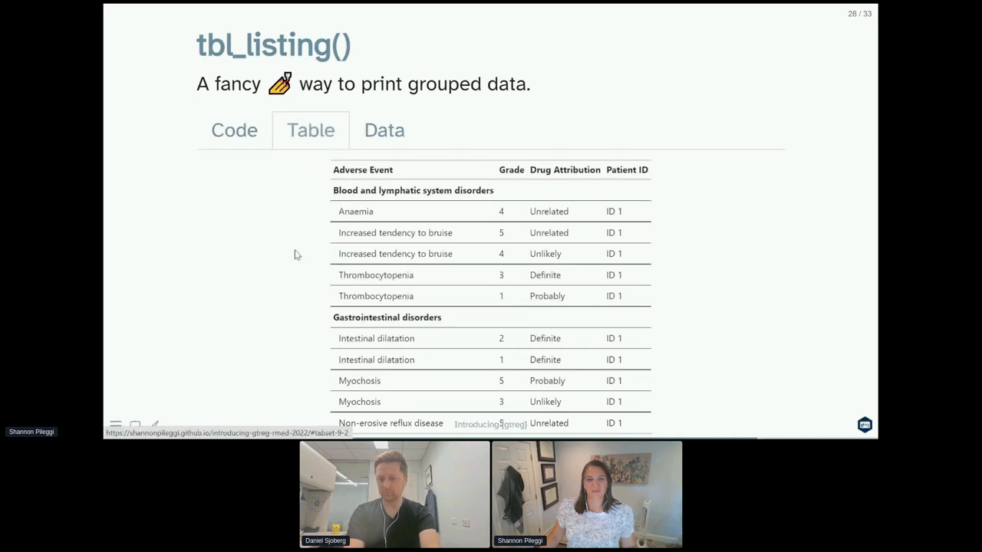
mouse_move(365, 248)
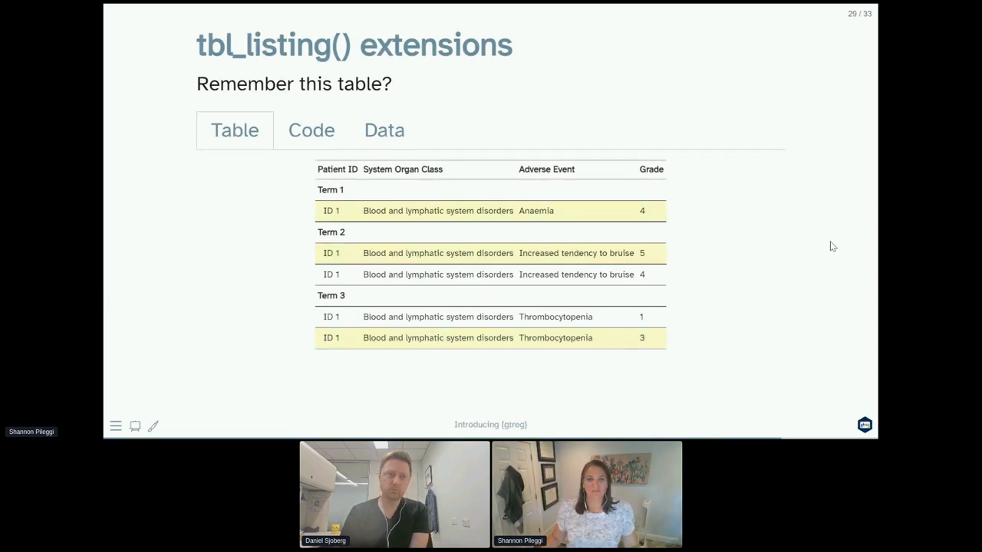
mouse_move(560, 86)
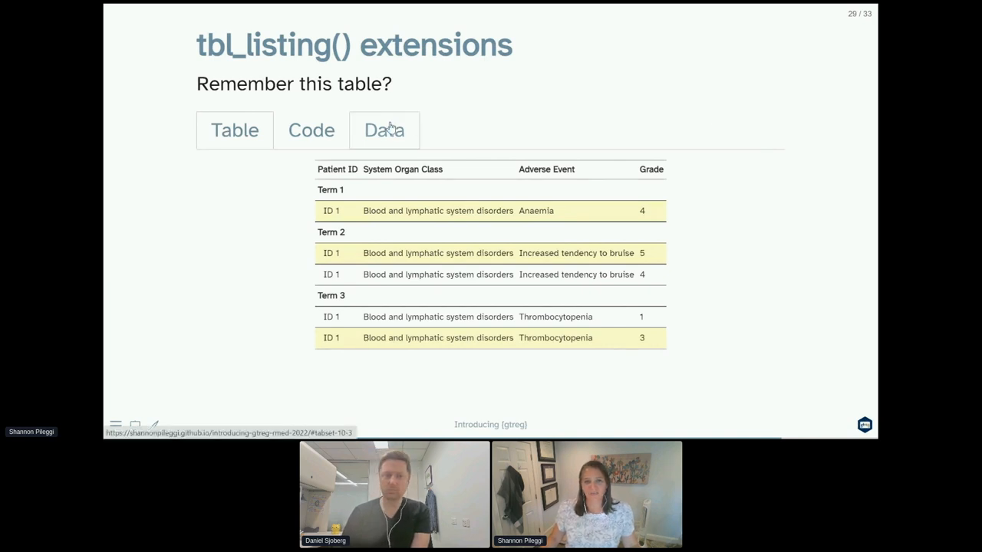
- Review the extensions slide's data, code and rendered Term-grouped listing, then advance to Exporting options
click(383, 129)
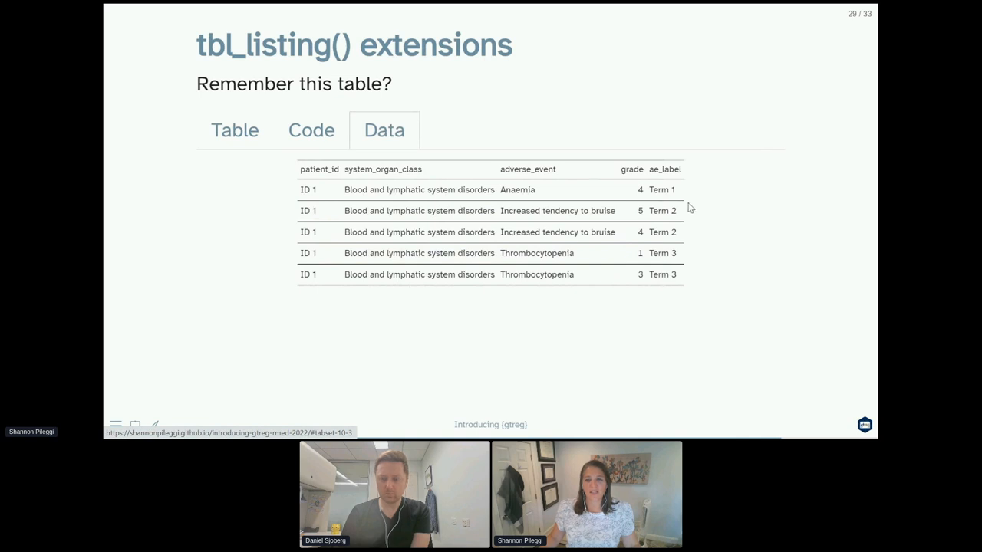
mouse_move(674, 264)
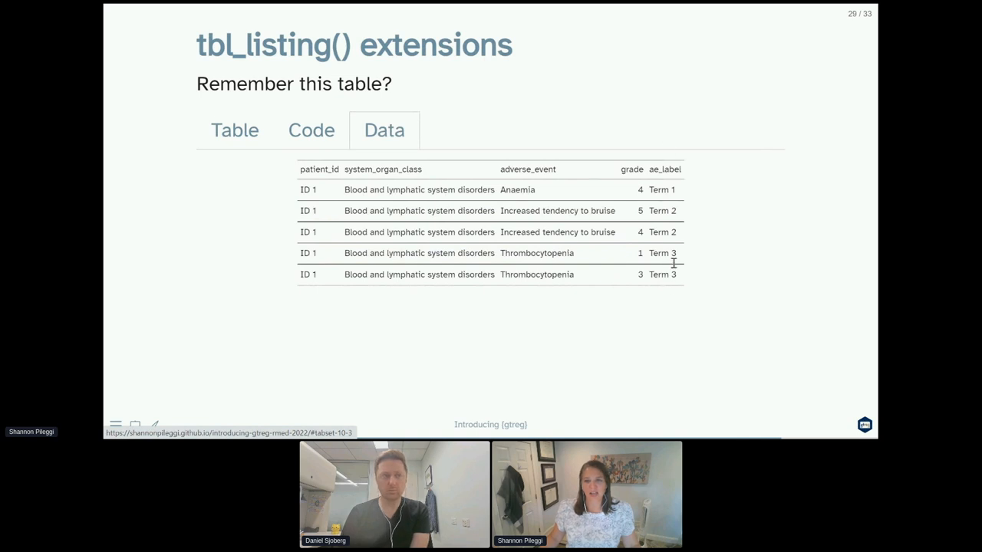
mouse_move(672, 201)
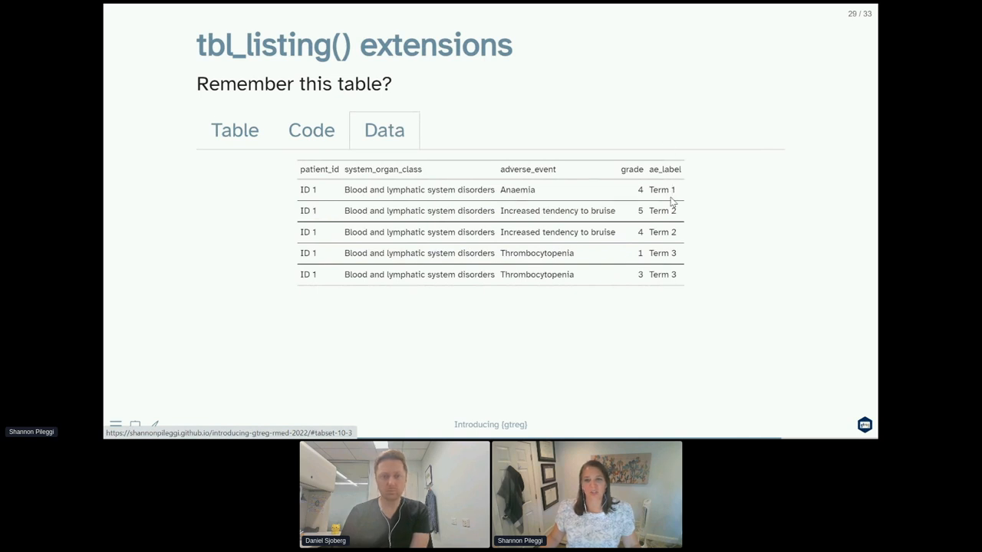
mouse_move(678, 280)
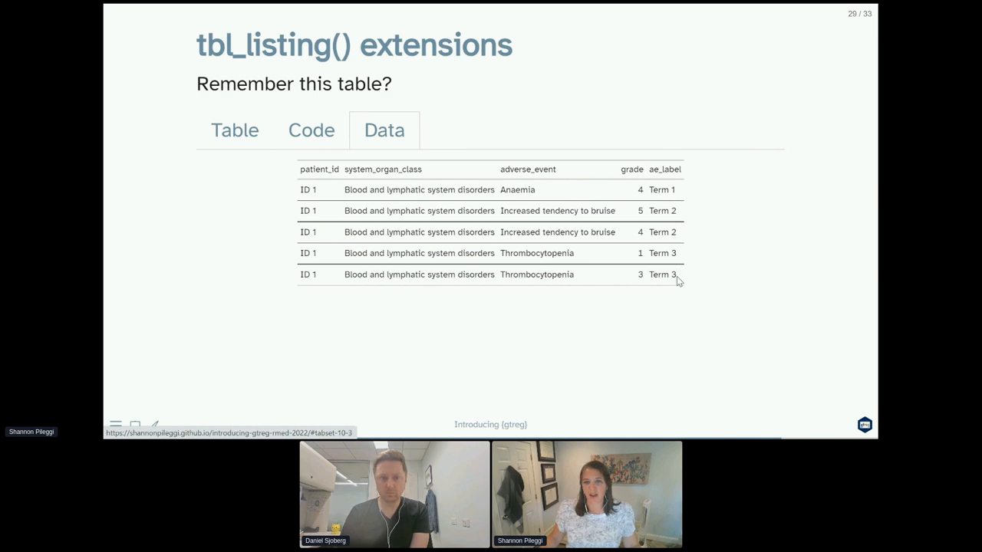
click(311, 129)
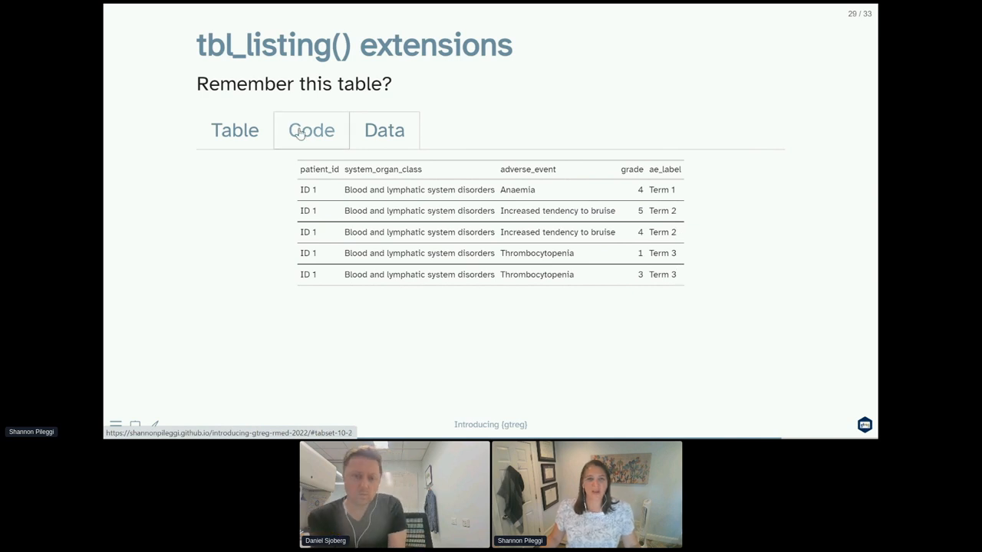
click(310, 128)
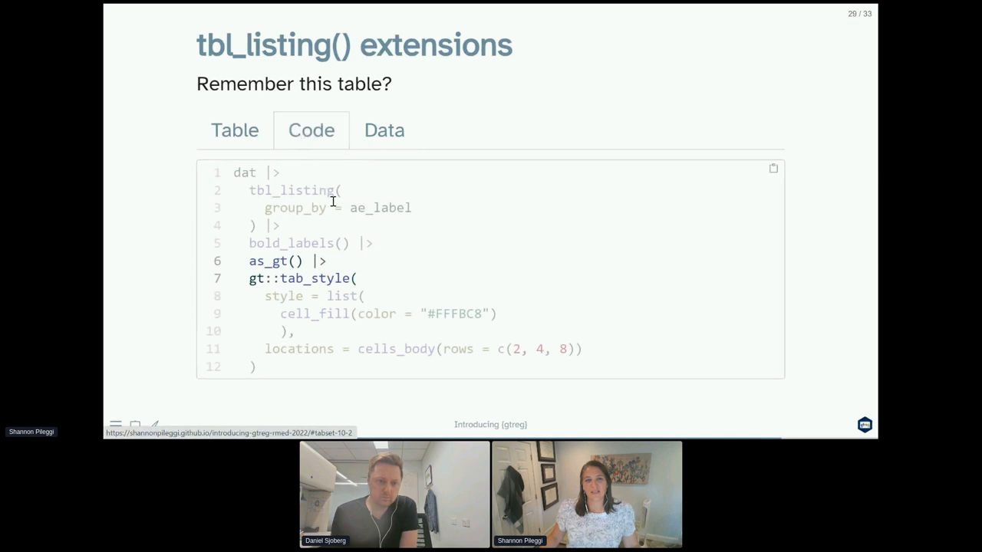
mouse_move(339, 247)
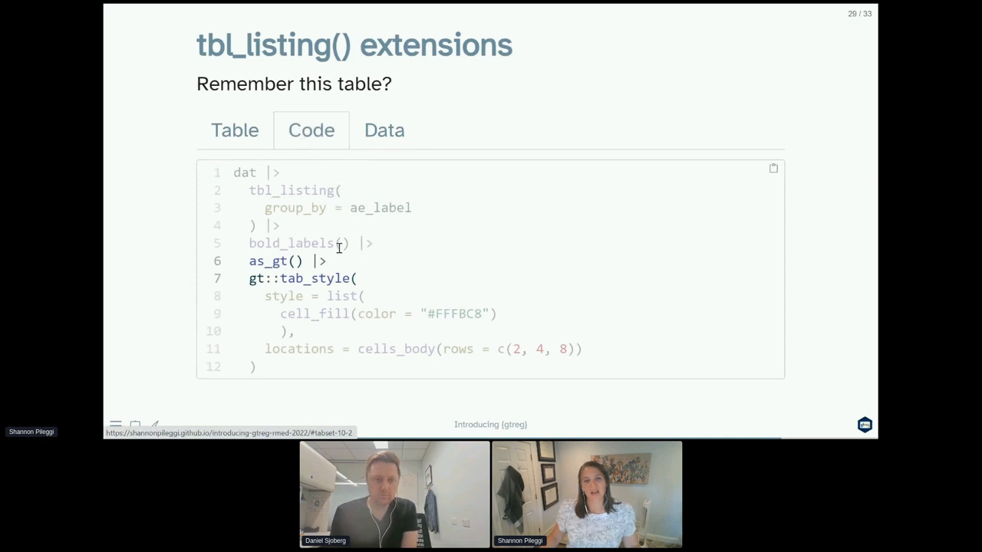
mouse_move(314, 224)
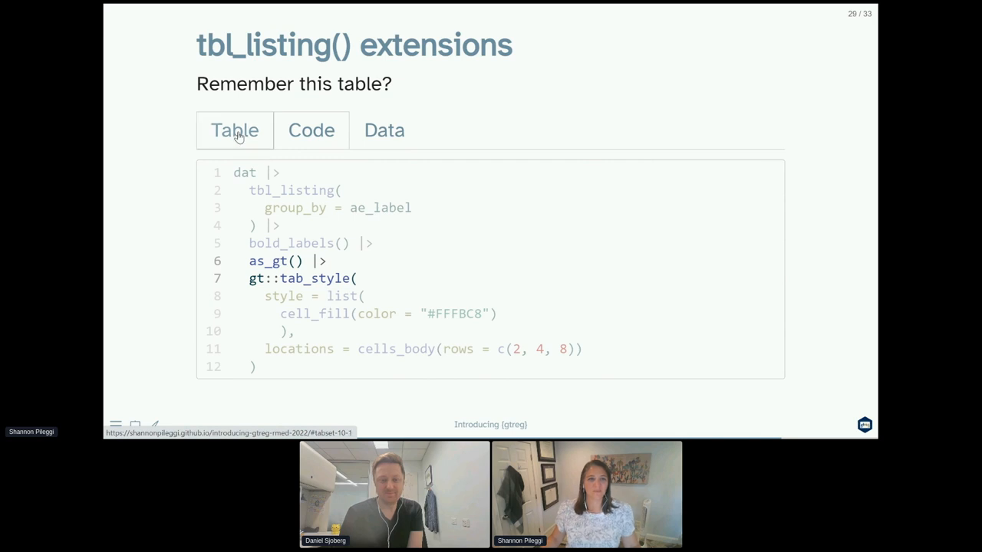
click(235, 129)
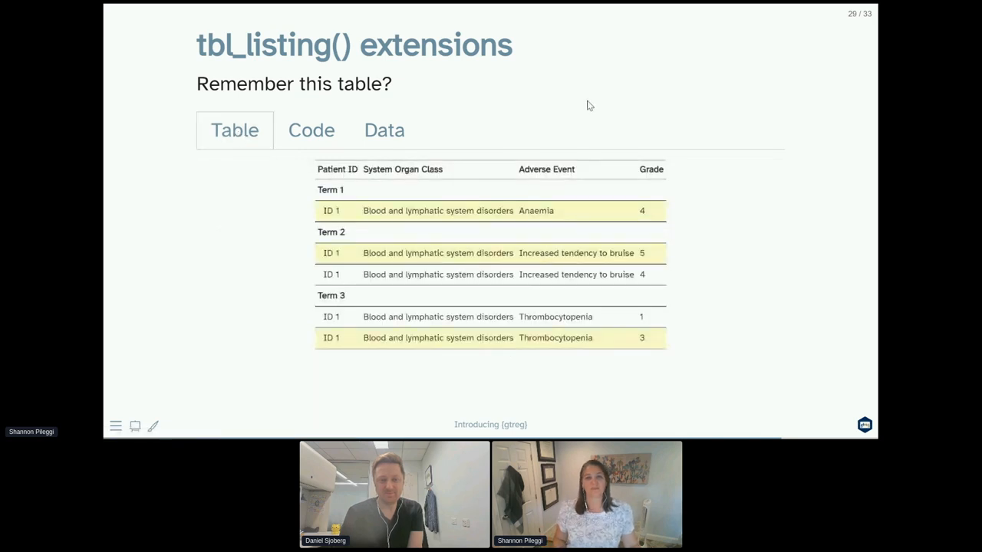
key(right)
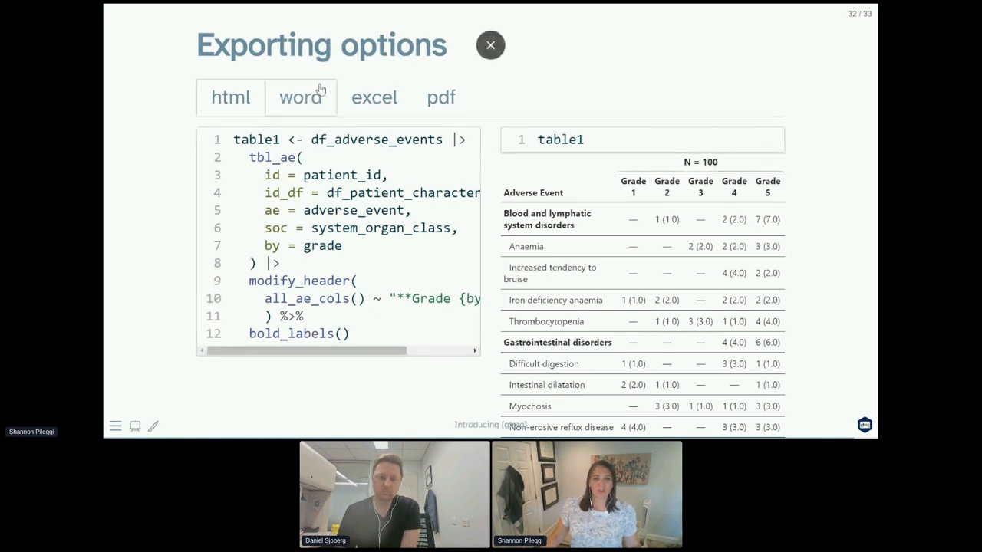
- Step through the word, excel and pdf export examples on the Exporting options slide
click(301, 96)
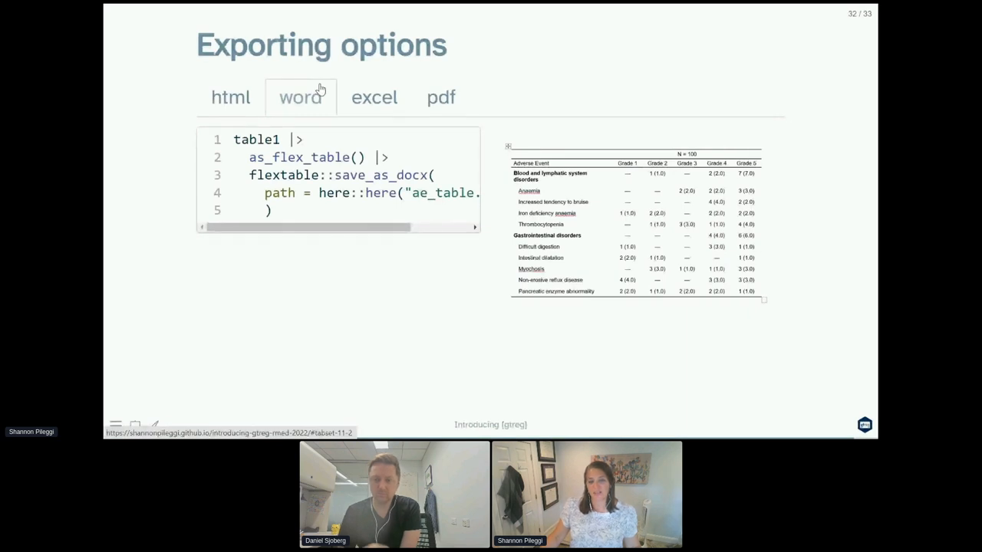
click(374, 98)
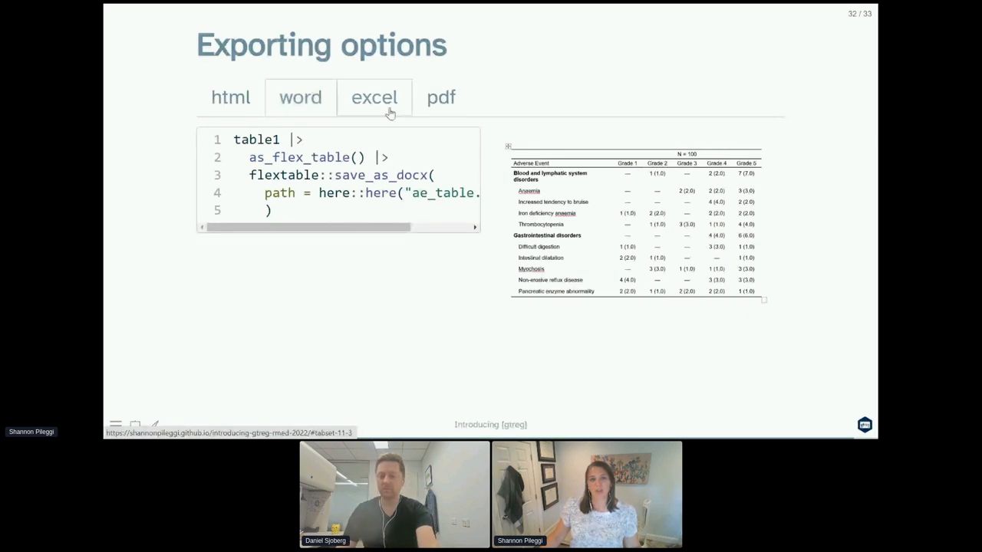
click(375, 98)
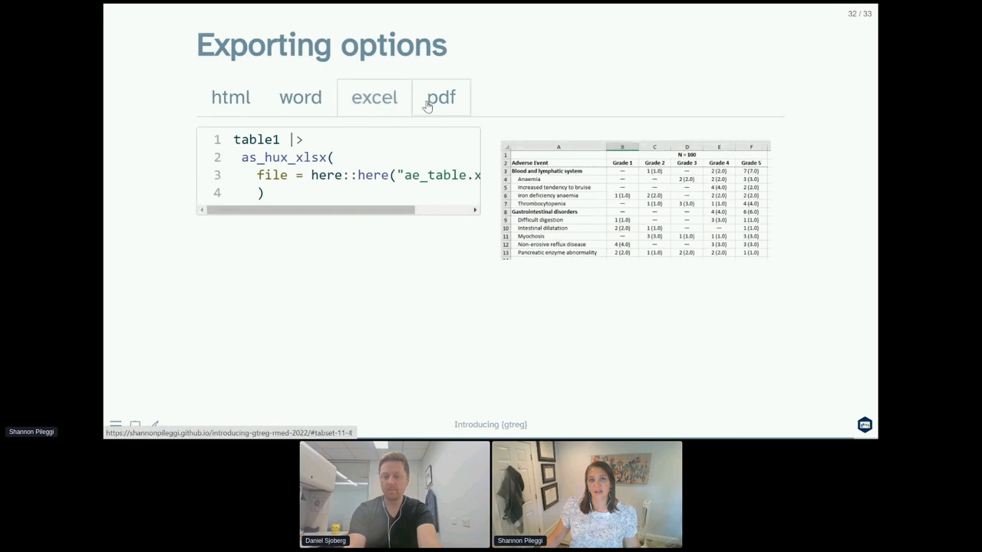
click(442, 98)
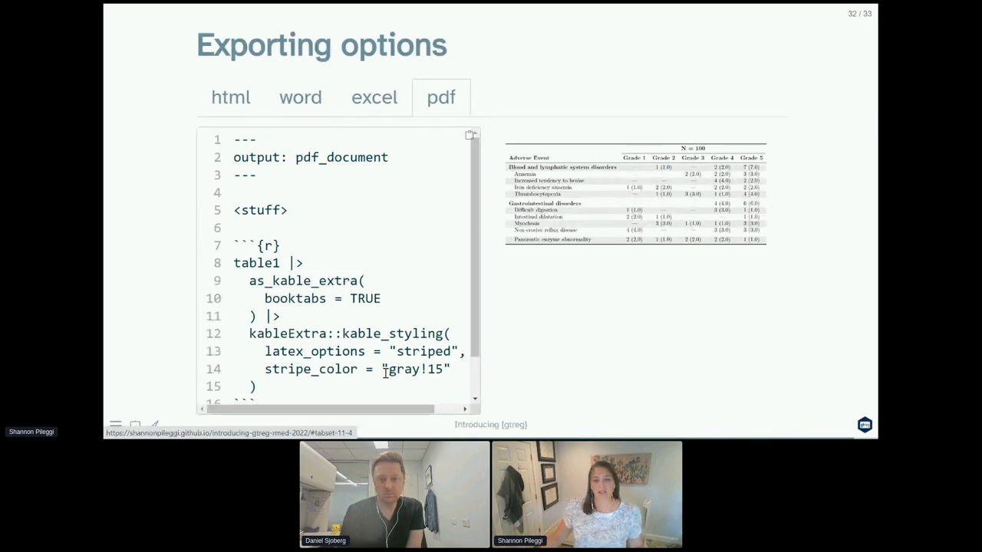
mouse_move(577, 253)
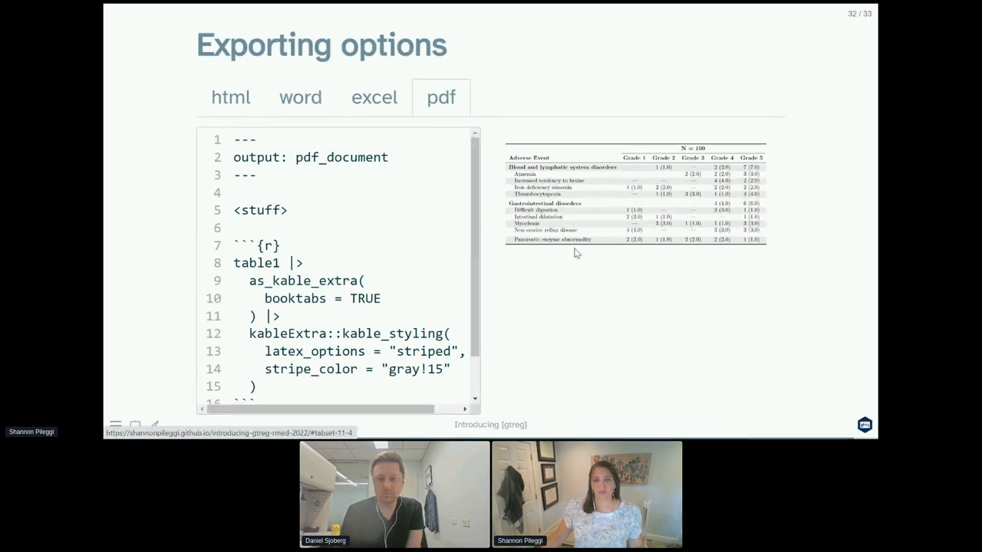
- Revisit the html, excel, pdf and word export previews before ending on the Thank you slide
click(230, 99)
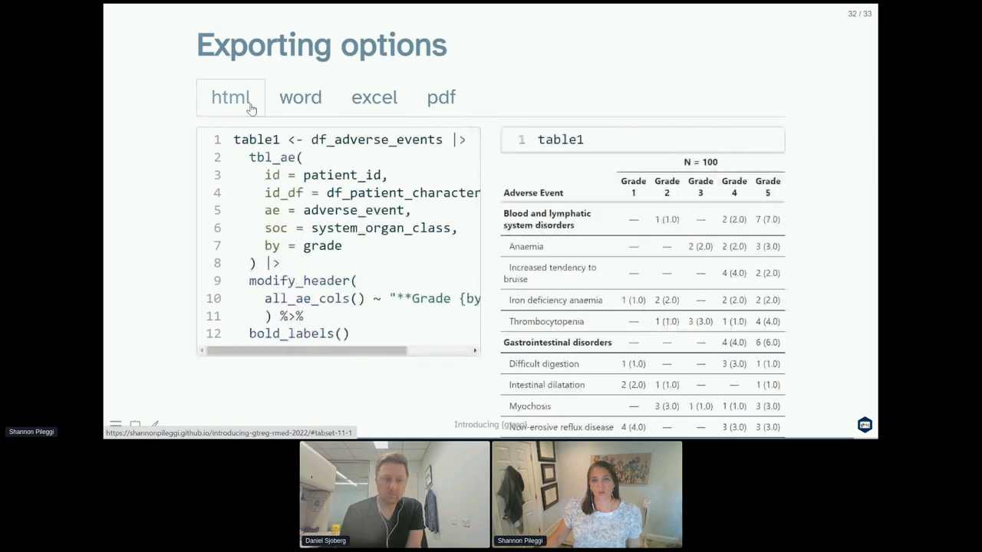
click(375, 97)
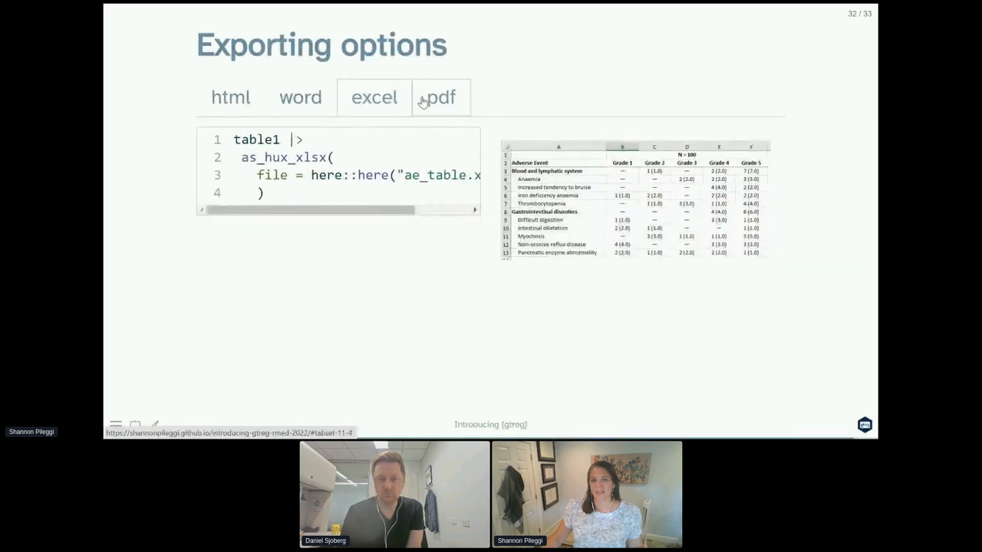
click(439, 98)
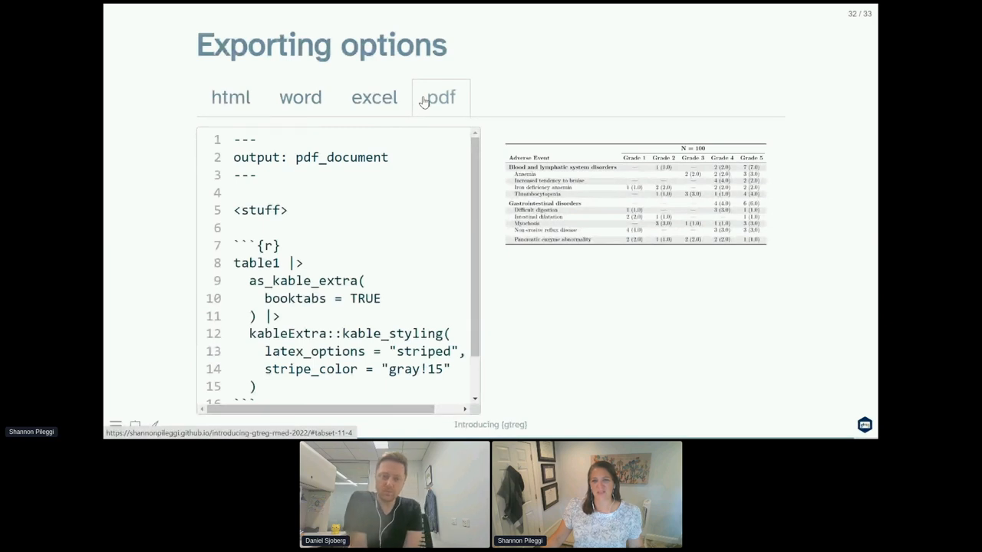
click(301, 97)
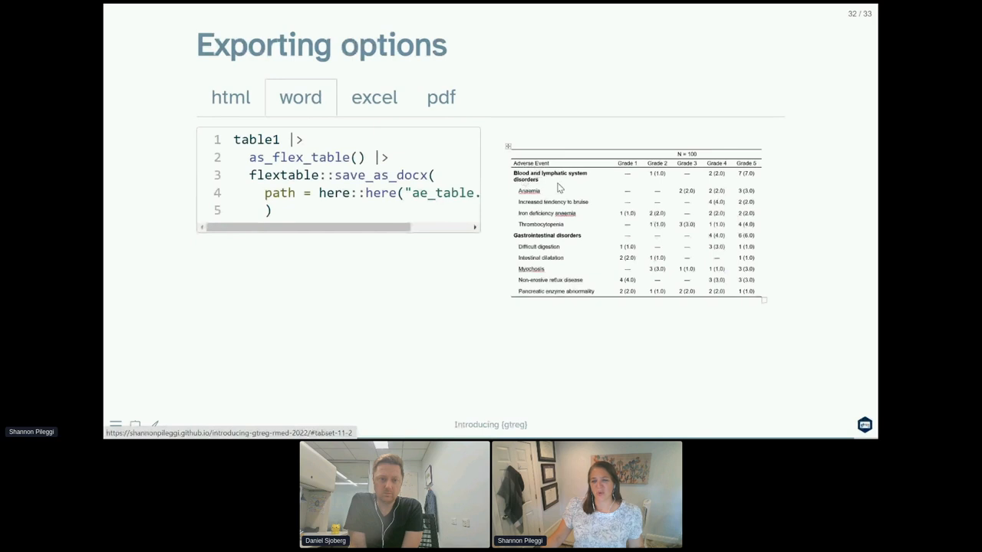
mouse_move(541, 221)
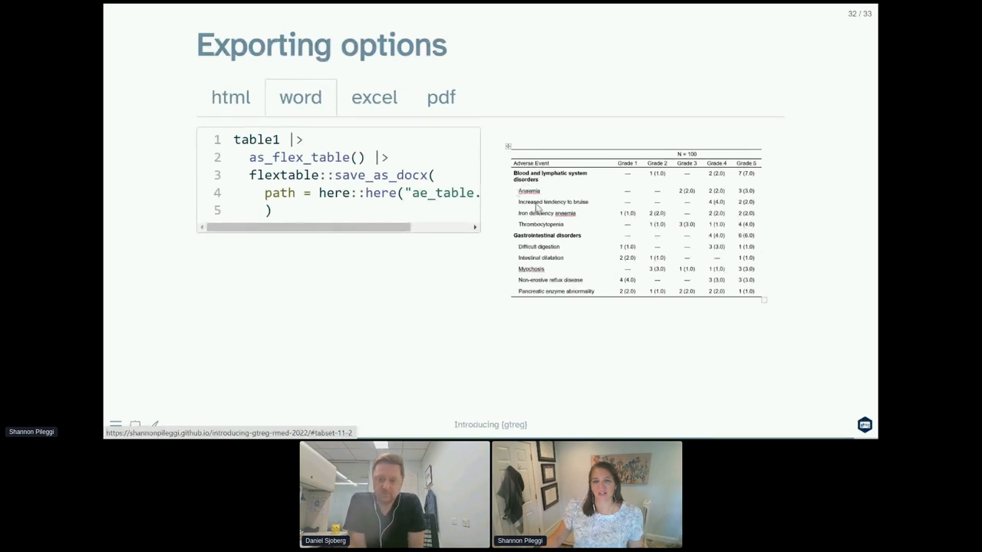
click(375, 98)
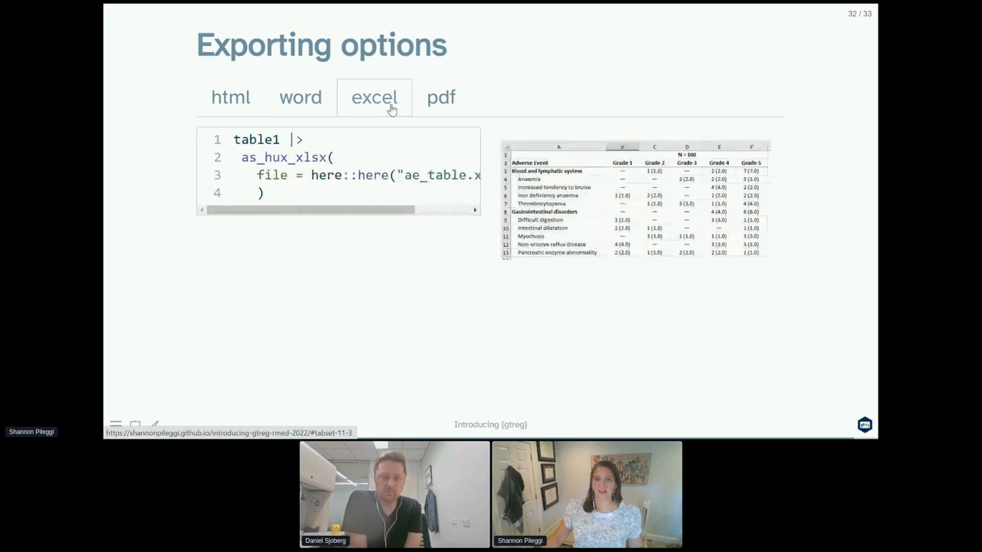
click(442, 99)
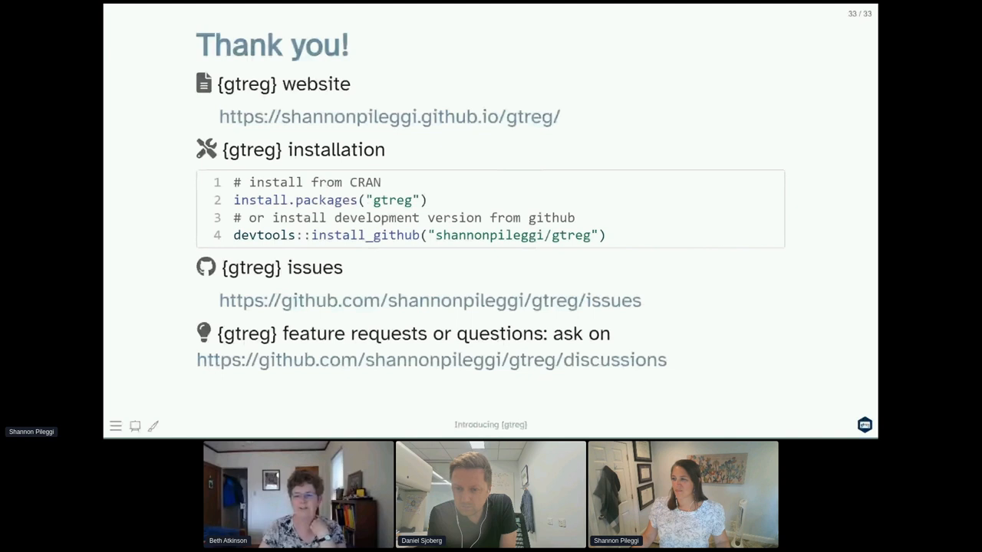
mouse_move(635, 86)
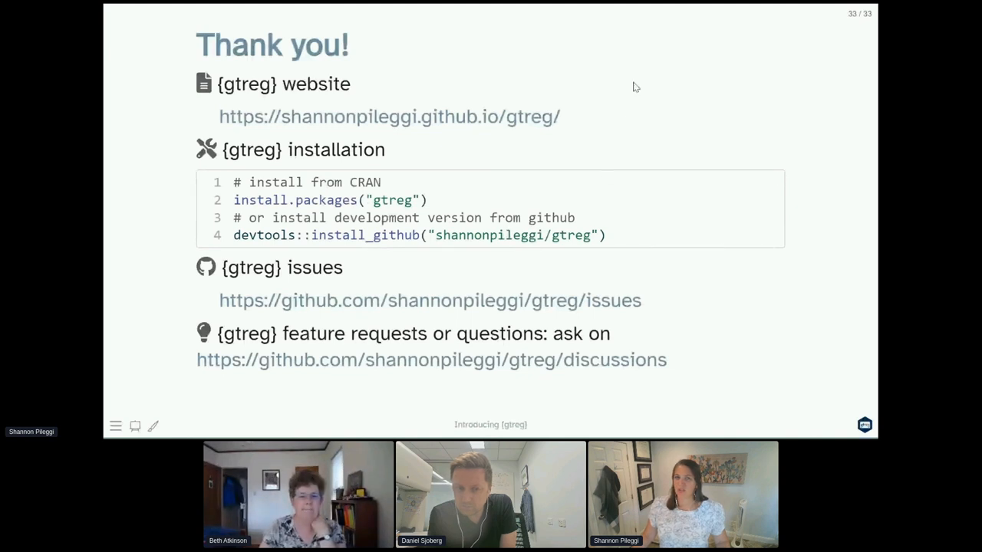